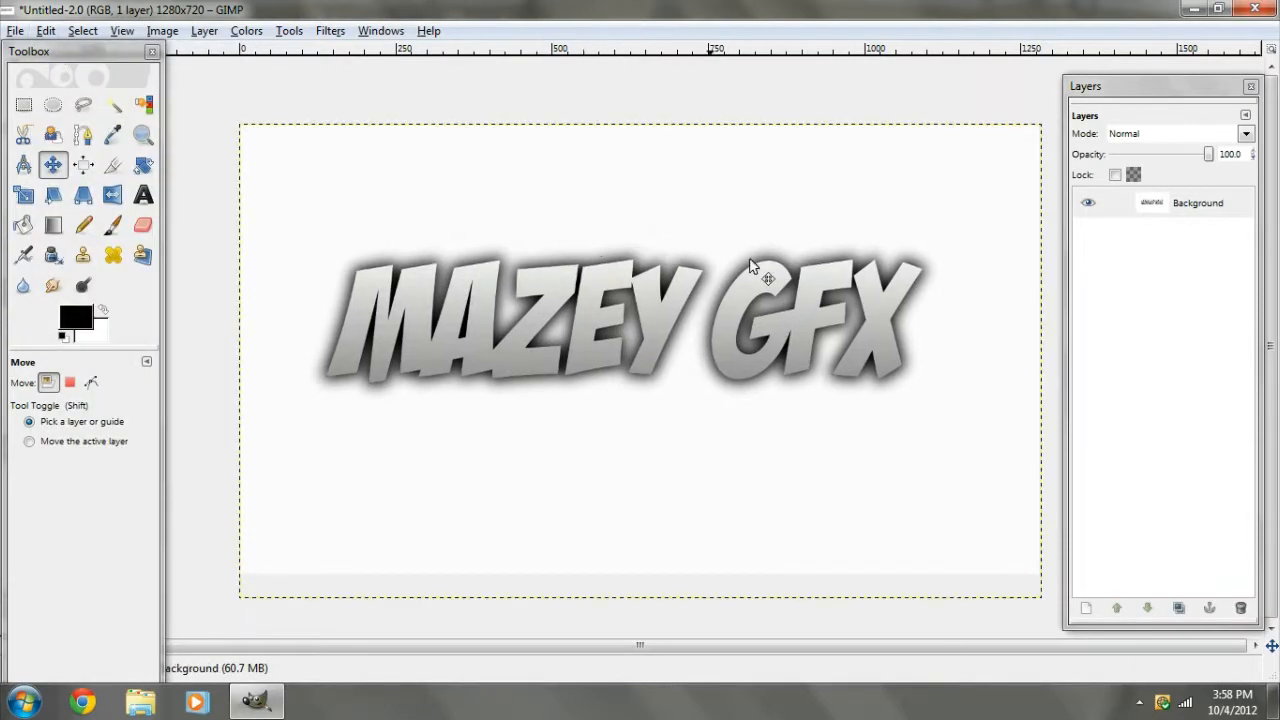
mouse_move(900, 305)
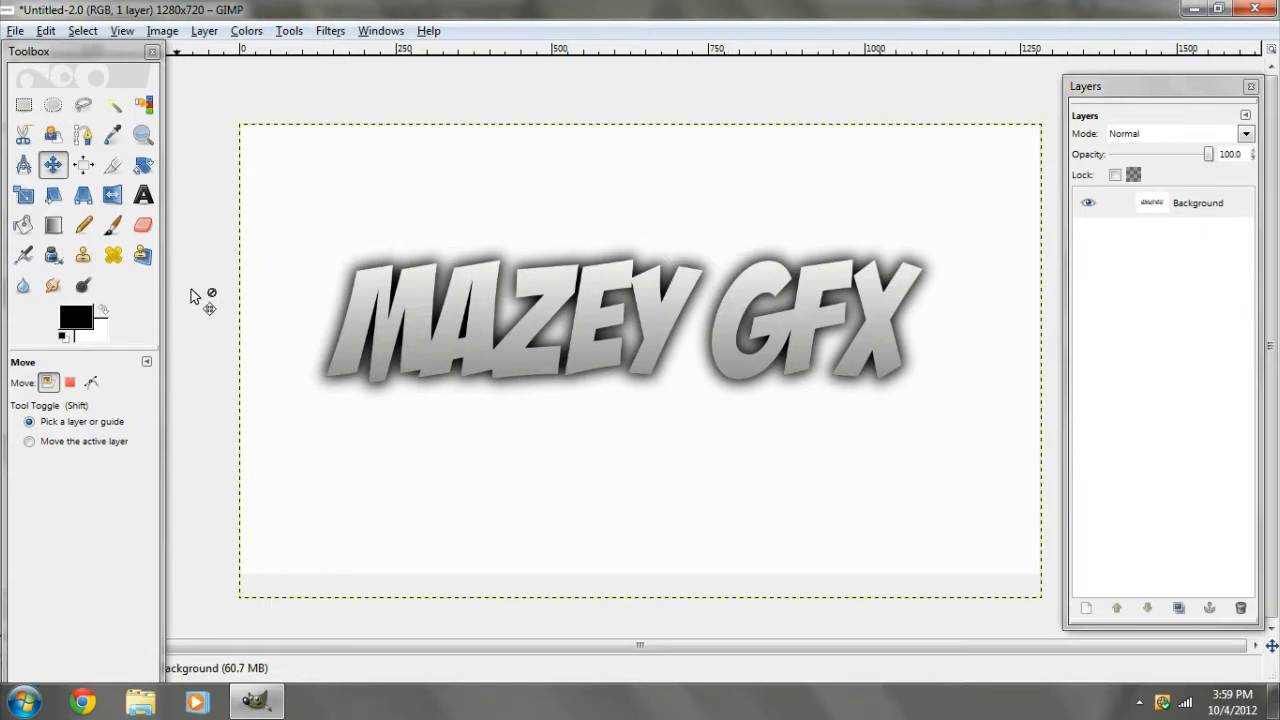
mouse_move(490, 278)
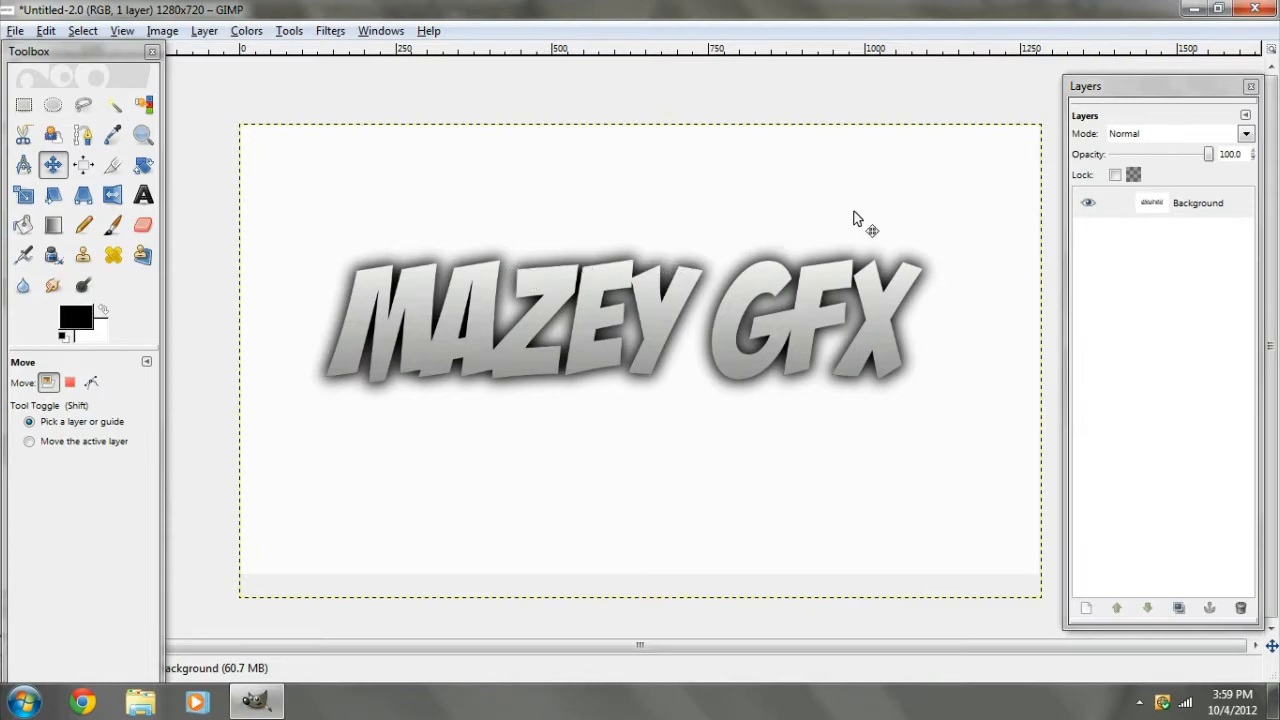
mouse_move(655, 385)
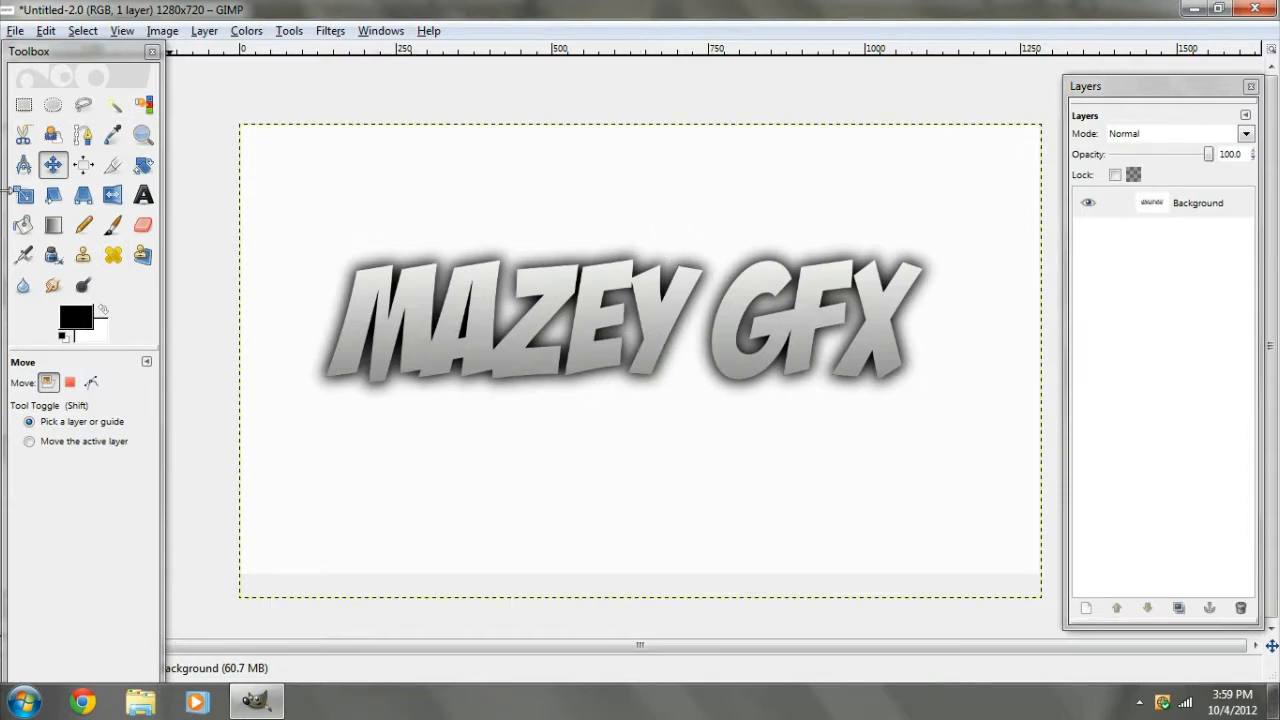
Review the finished MAZEY GFX example and select the Text tool.
left_click(142, 195)
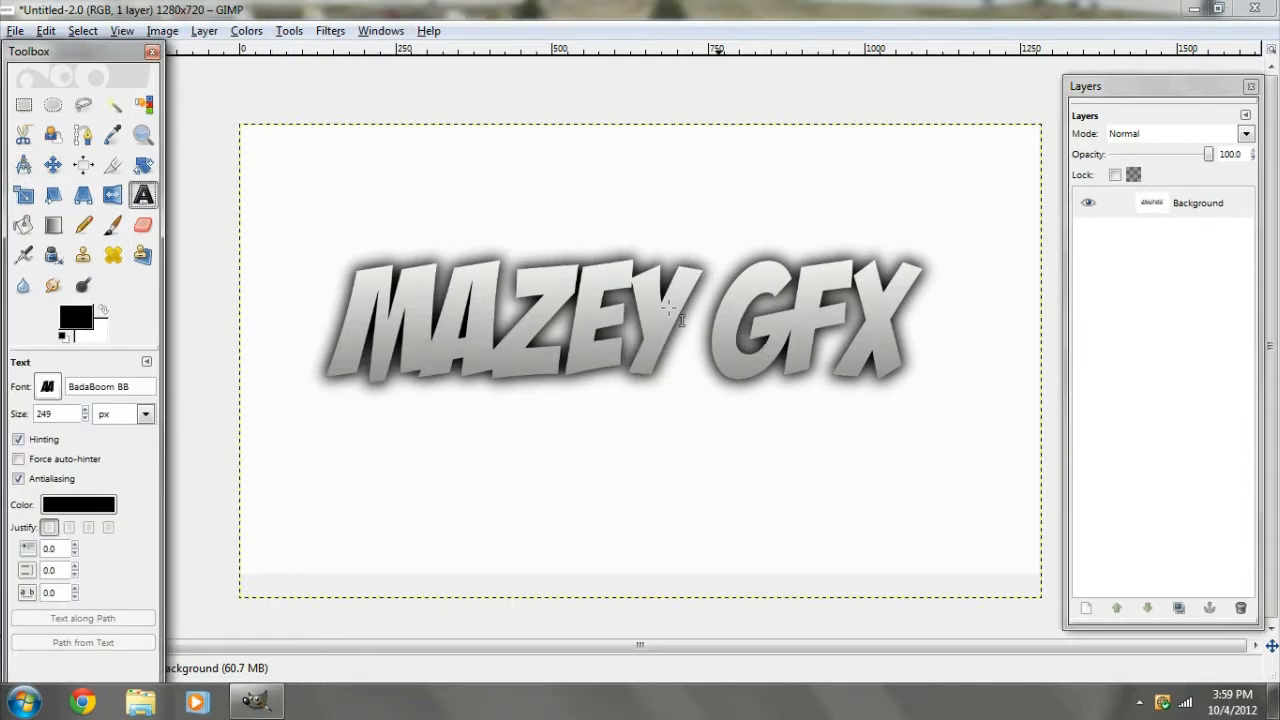
Create a new blank 1280x720 image.
left_click(15, 30)
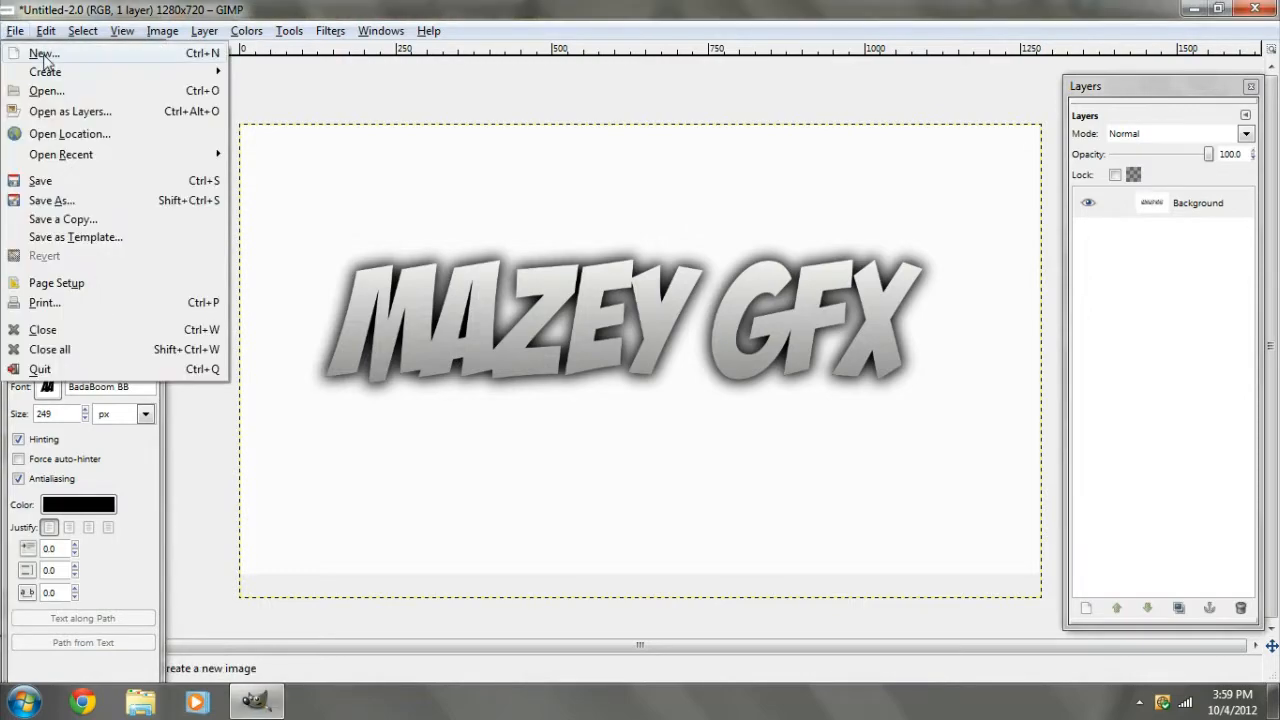
left_click(43, 53)
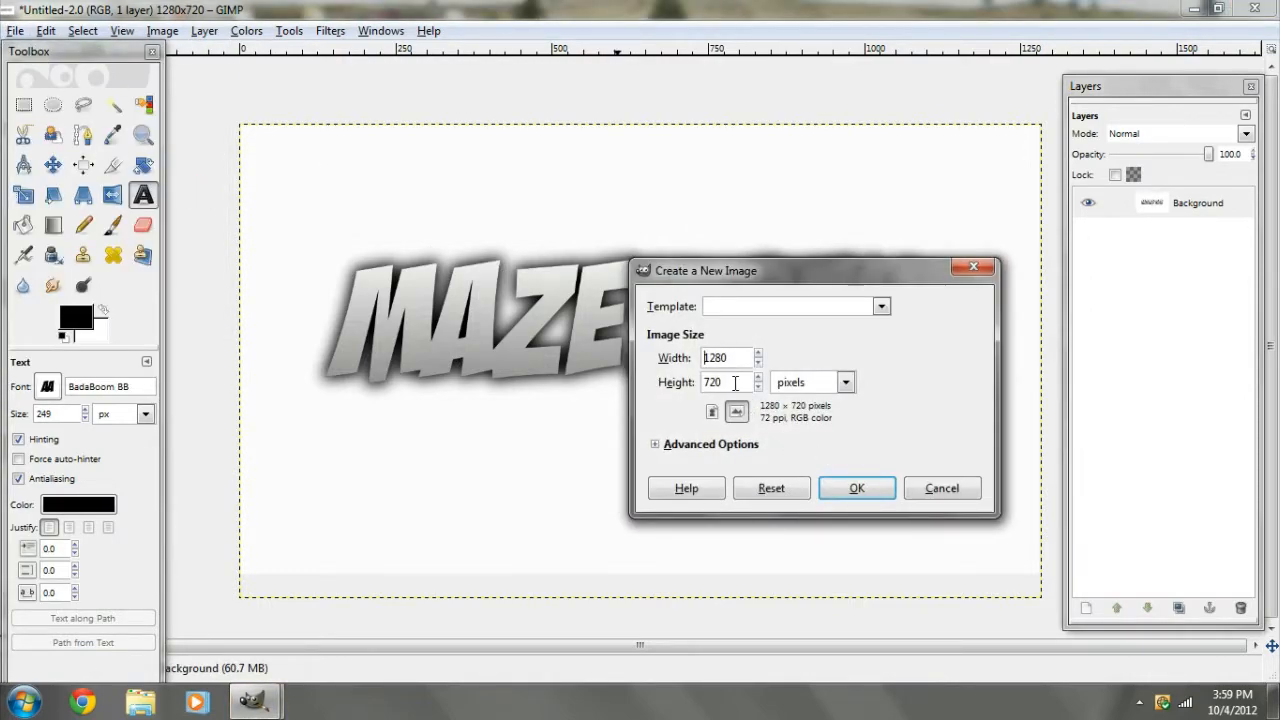
left_click(856, 488)
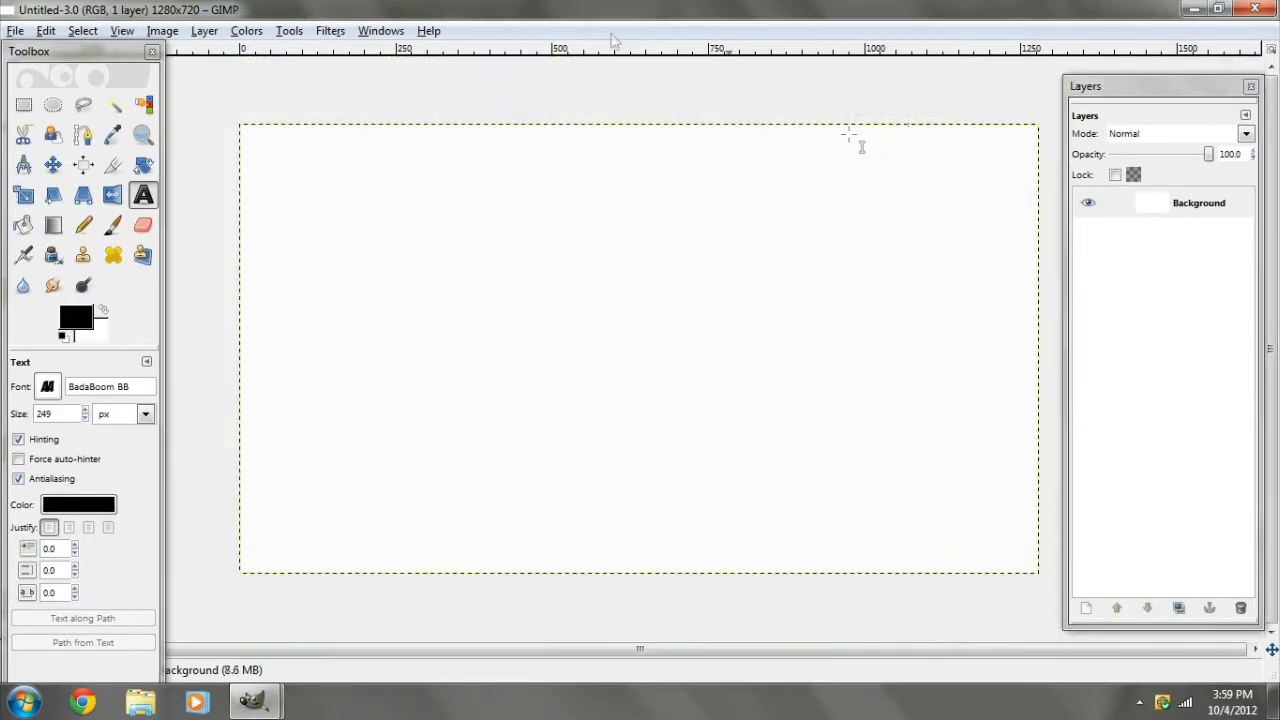
mouse_move(100, 405)
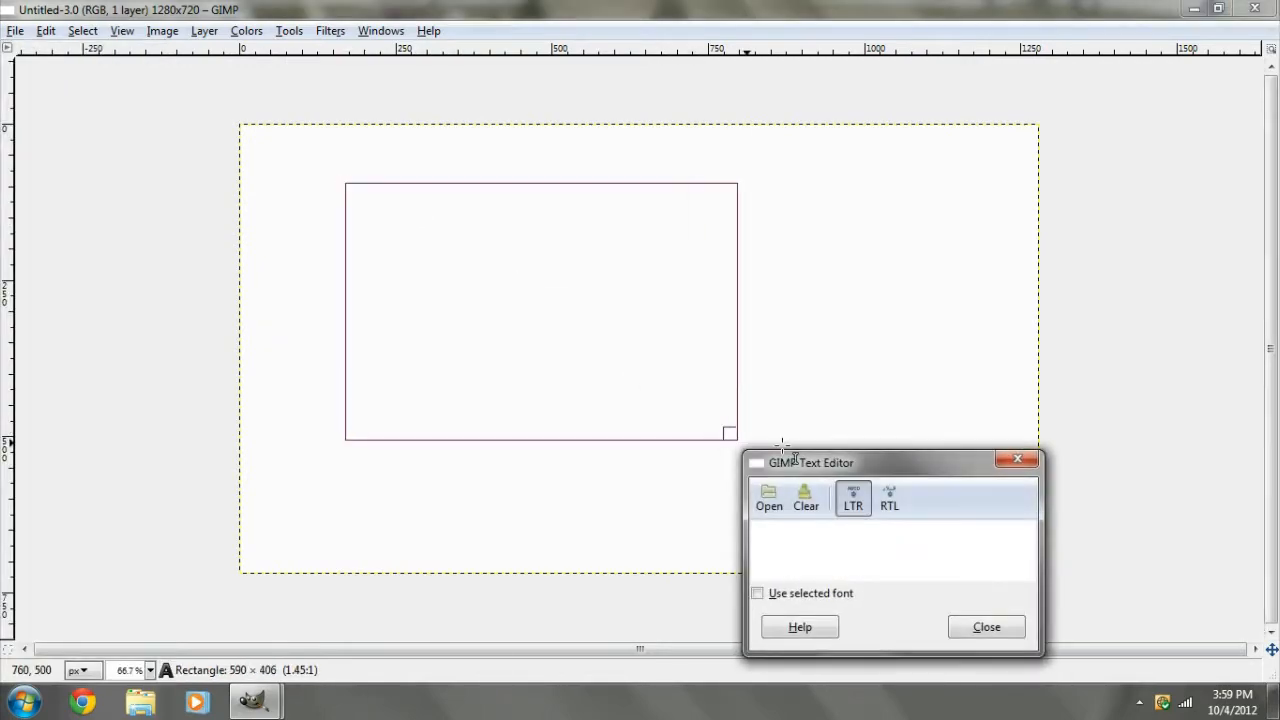
Write 'MAZEY GFX' in a text box and close the Text Editor.
type("MAZEY")
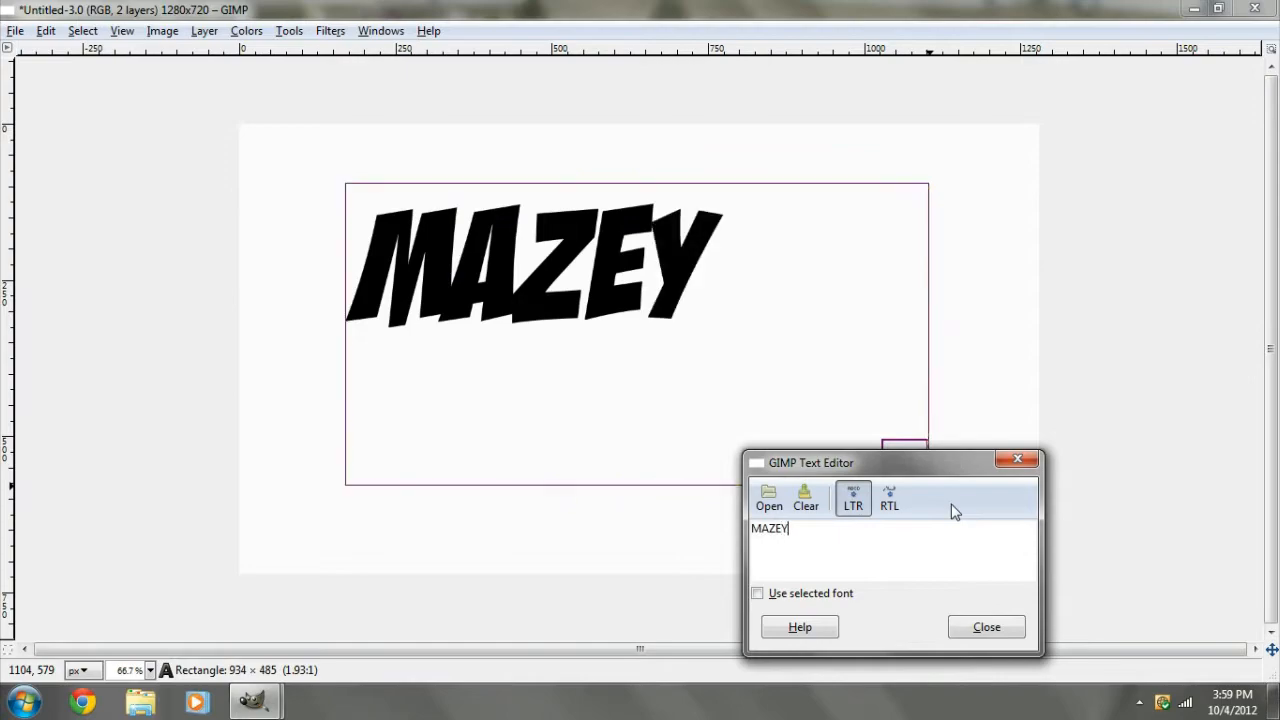
type("GFX")
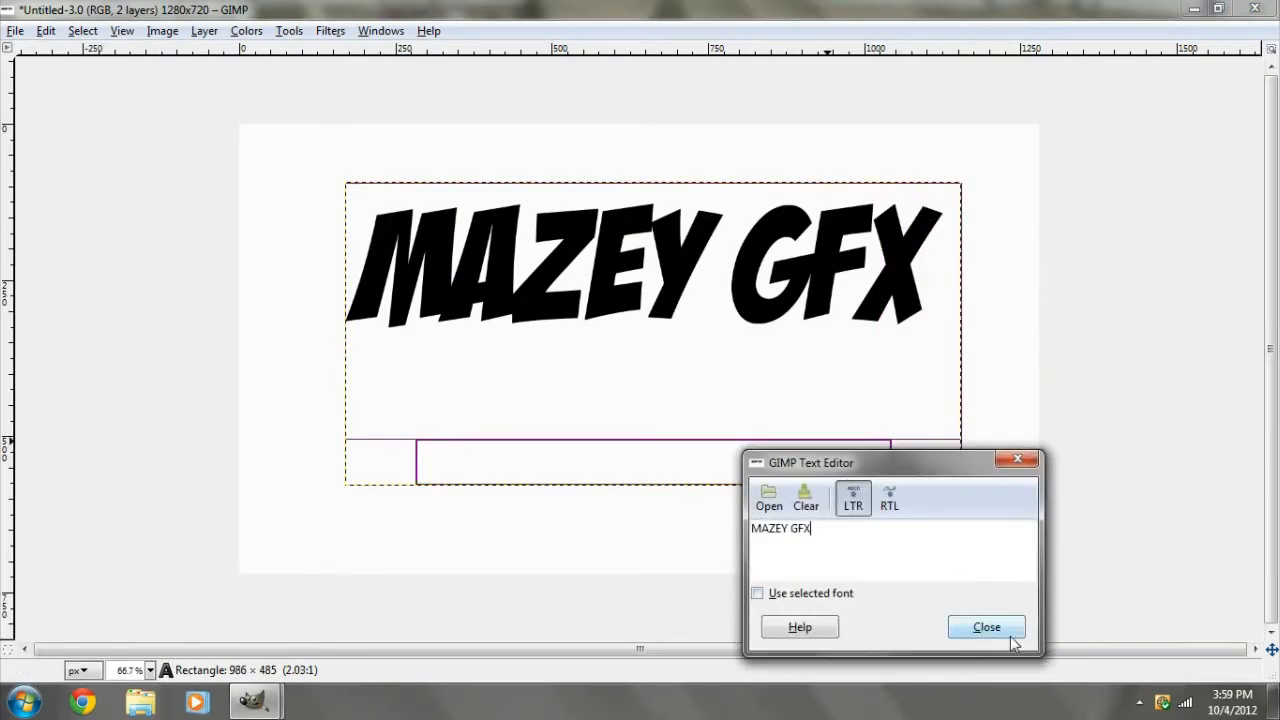
left_click(985, 627)
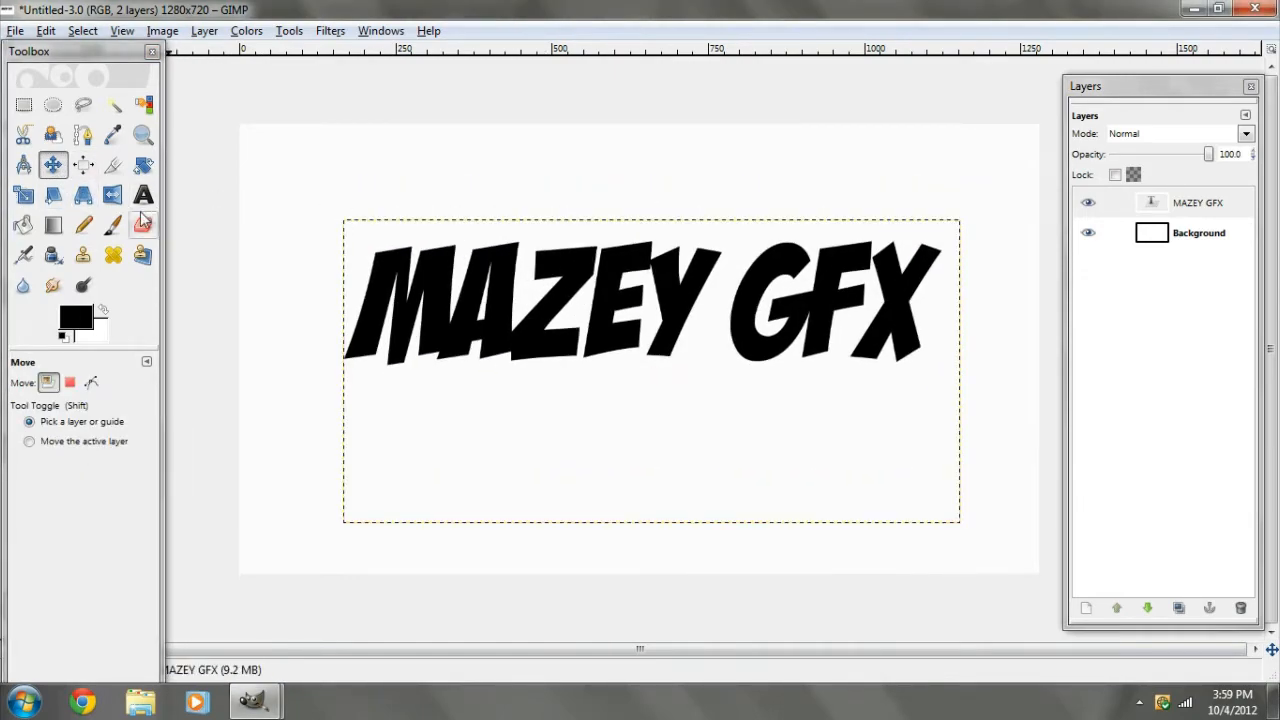
Adjust the MAZEY GFX text box and turn the text layer's alpha into a selection.
left_click(143, 195)
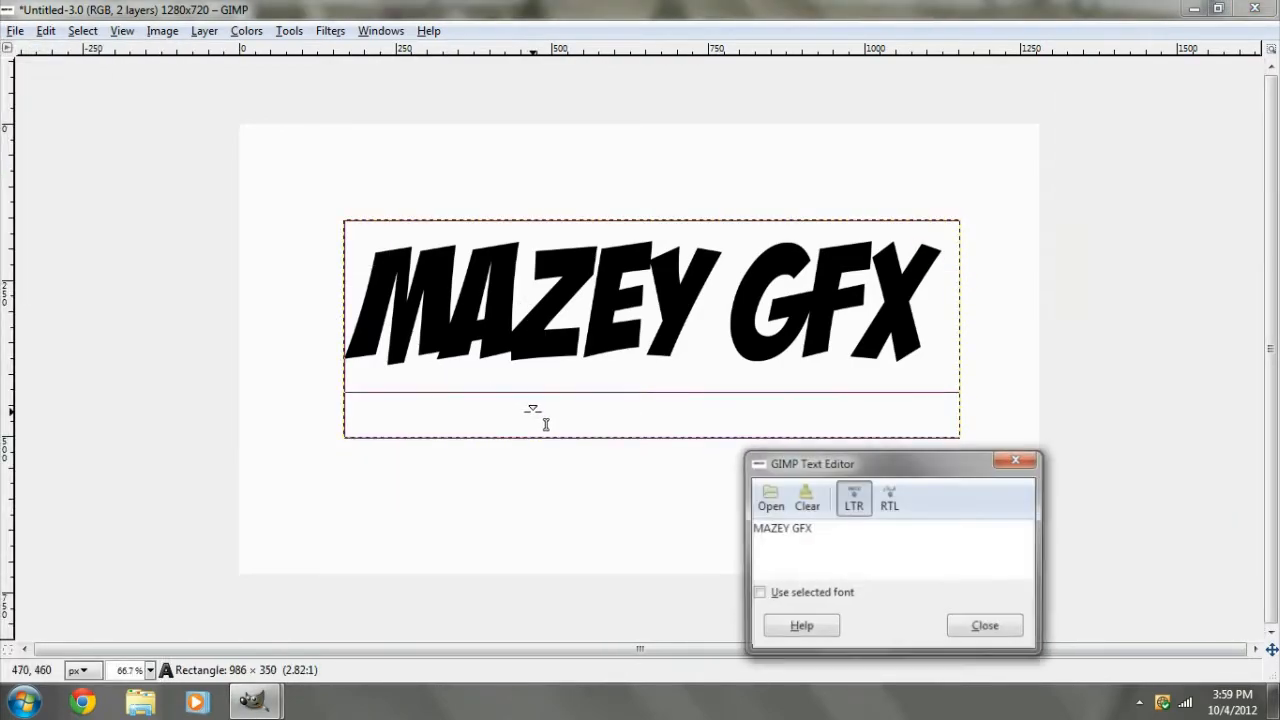
left_click(984, 625)
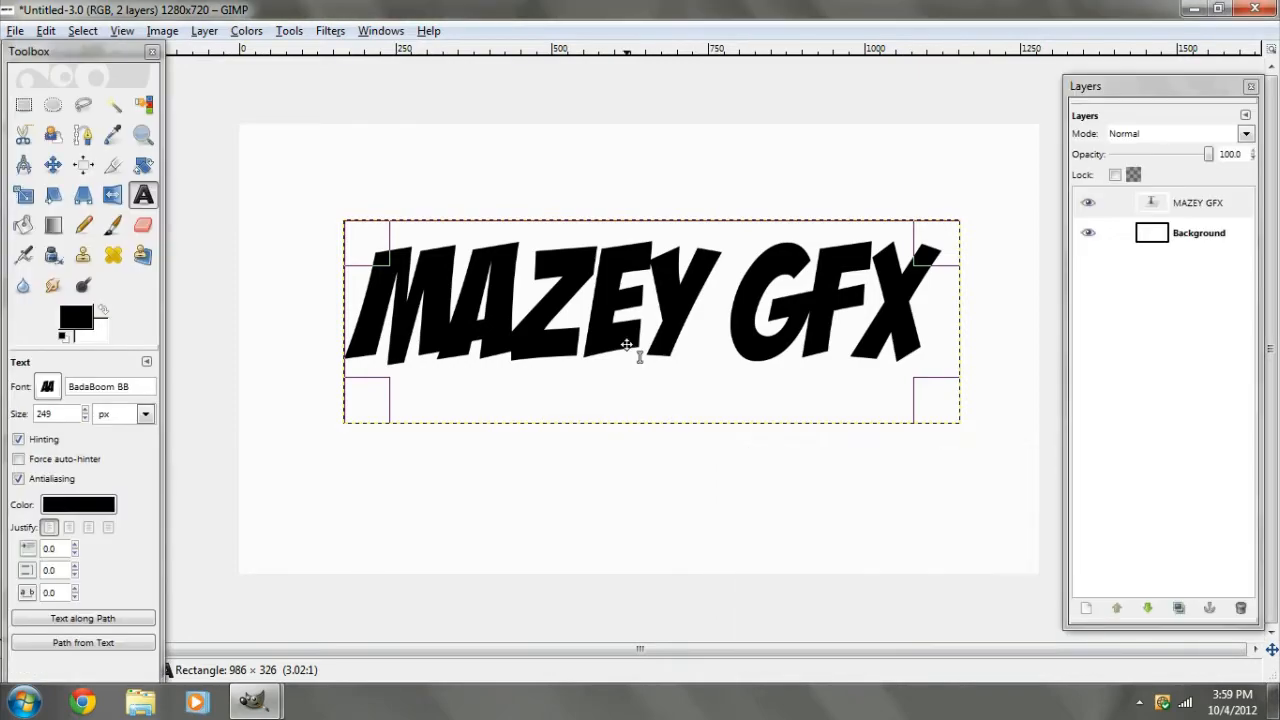
left_click(52, 164)
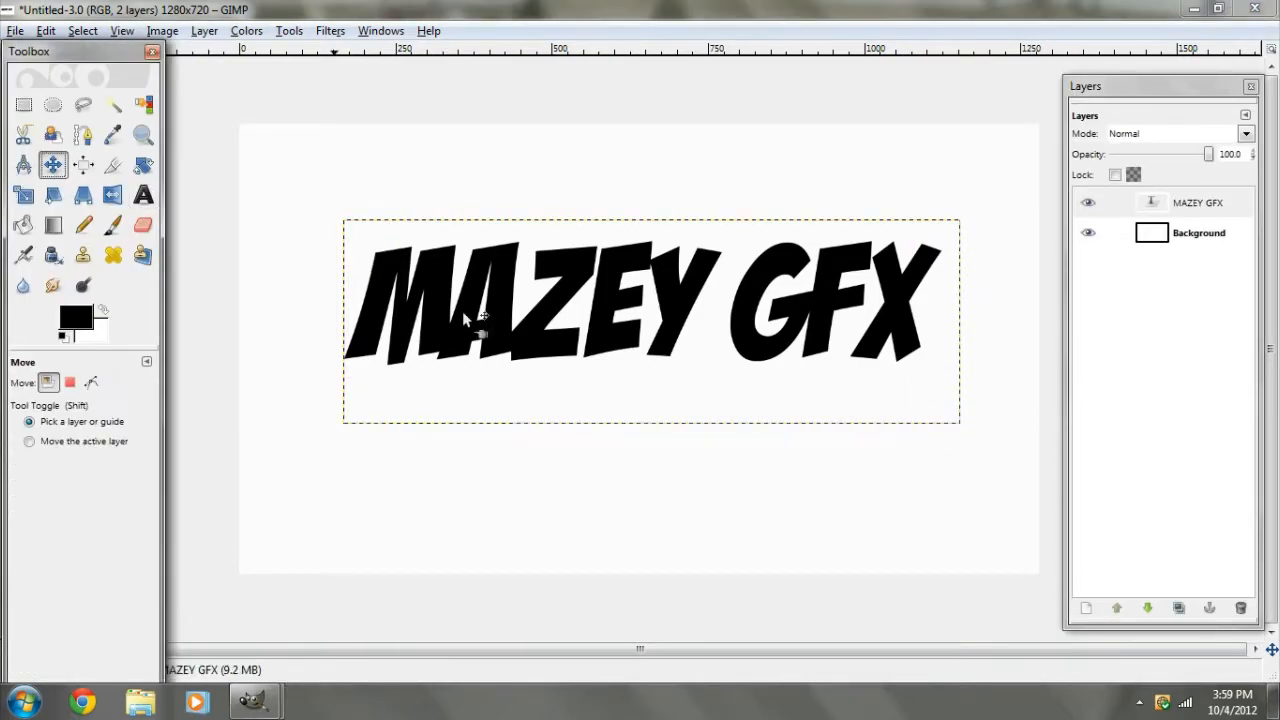
left_click(143, 195)
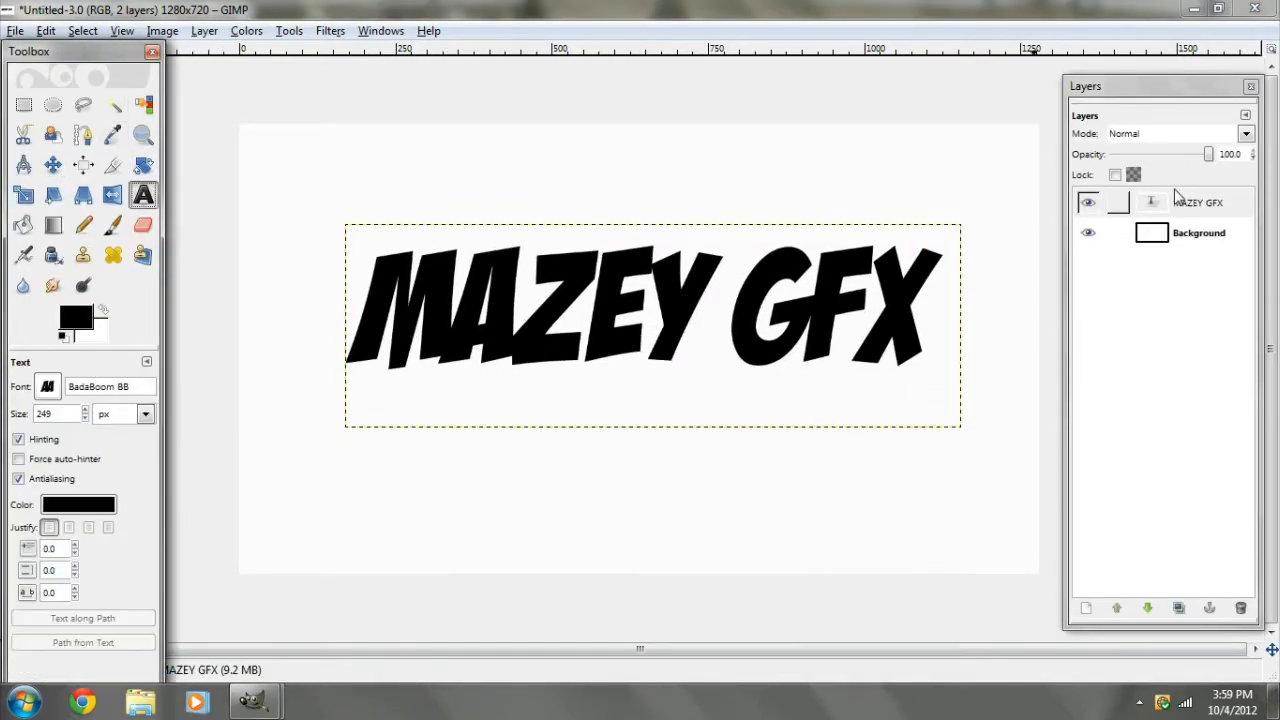
left_click(1199, 202)
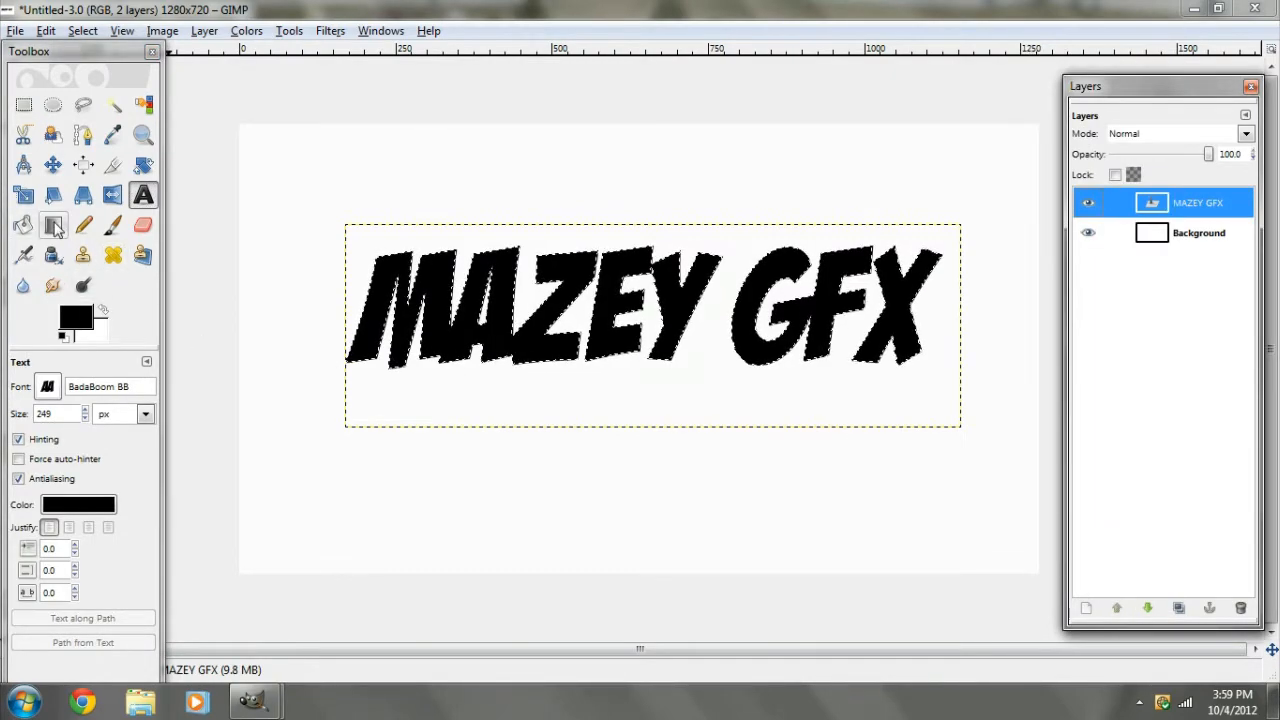
left_click(53, 224)
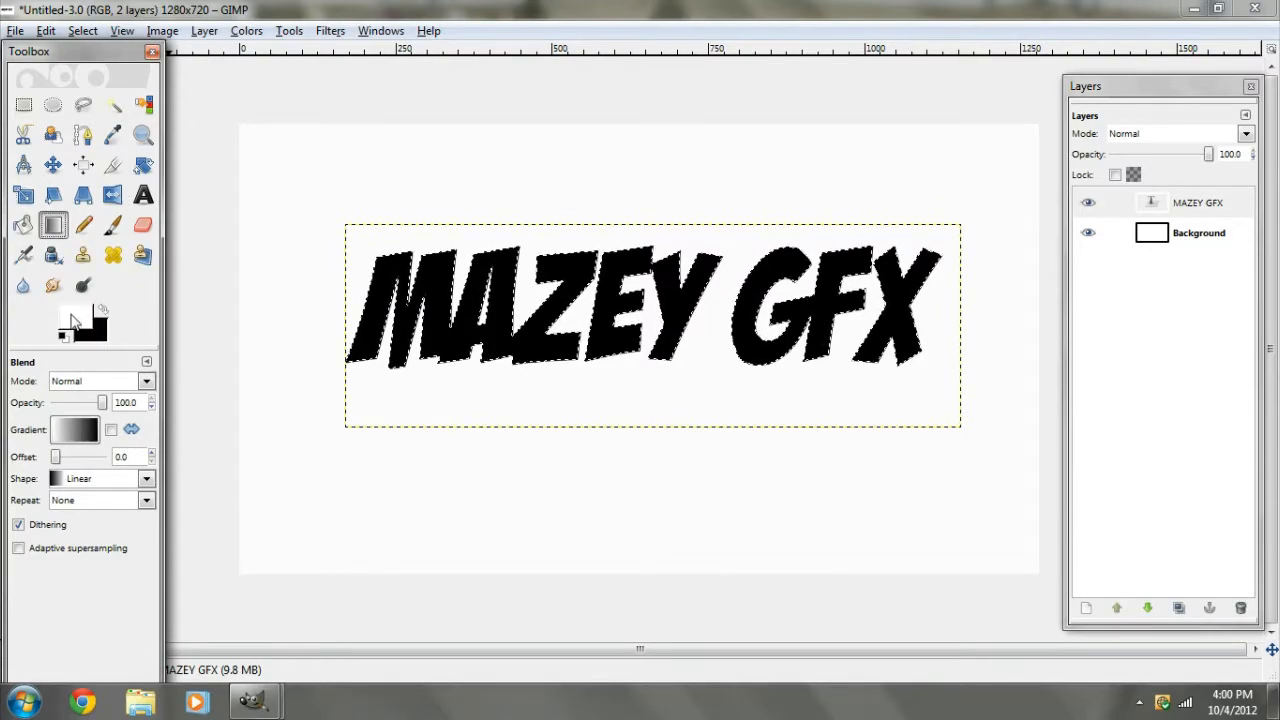
Set a gray background colour and drag a vertical gradient across the selected letters.
left_click(76, 335)
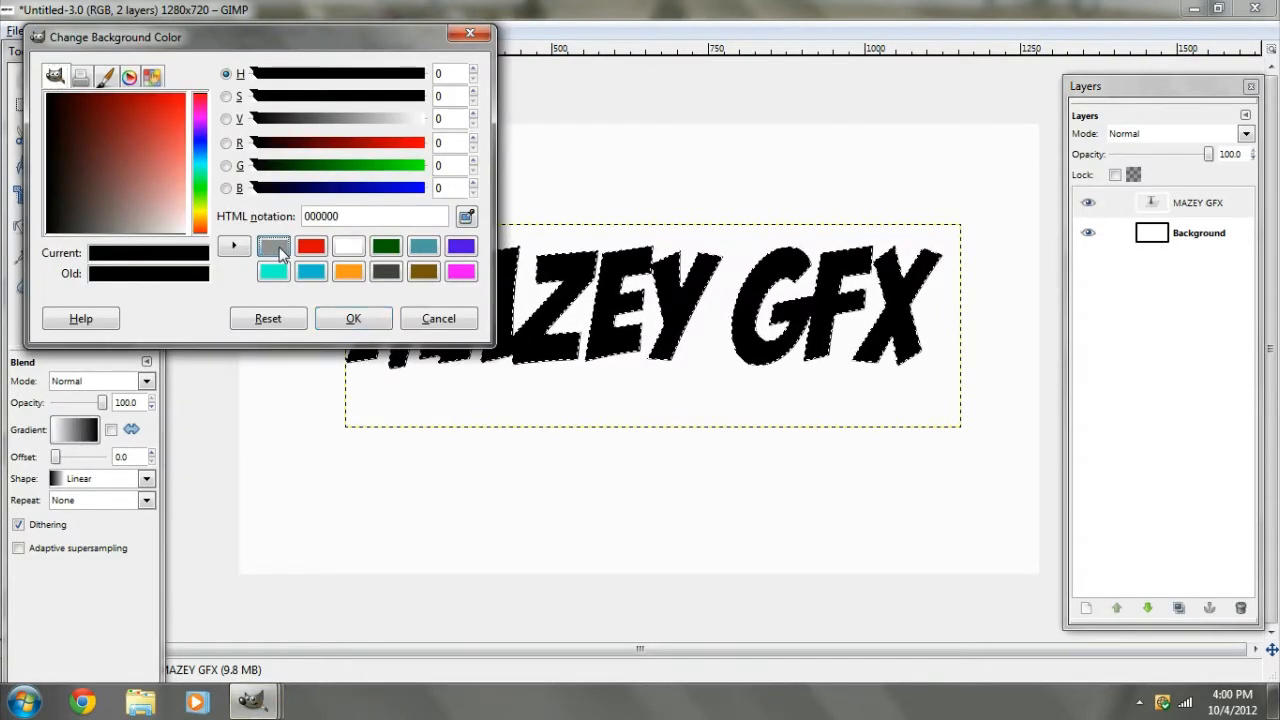
left_click(274, 246)
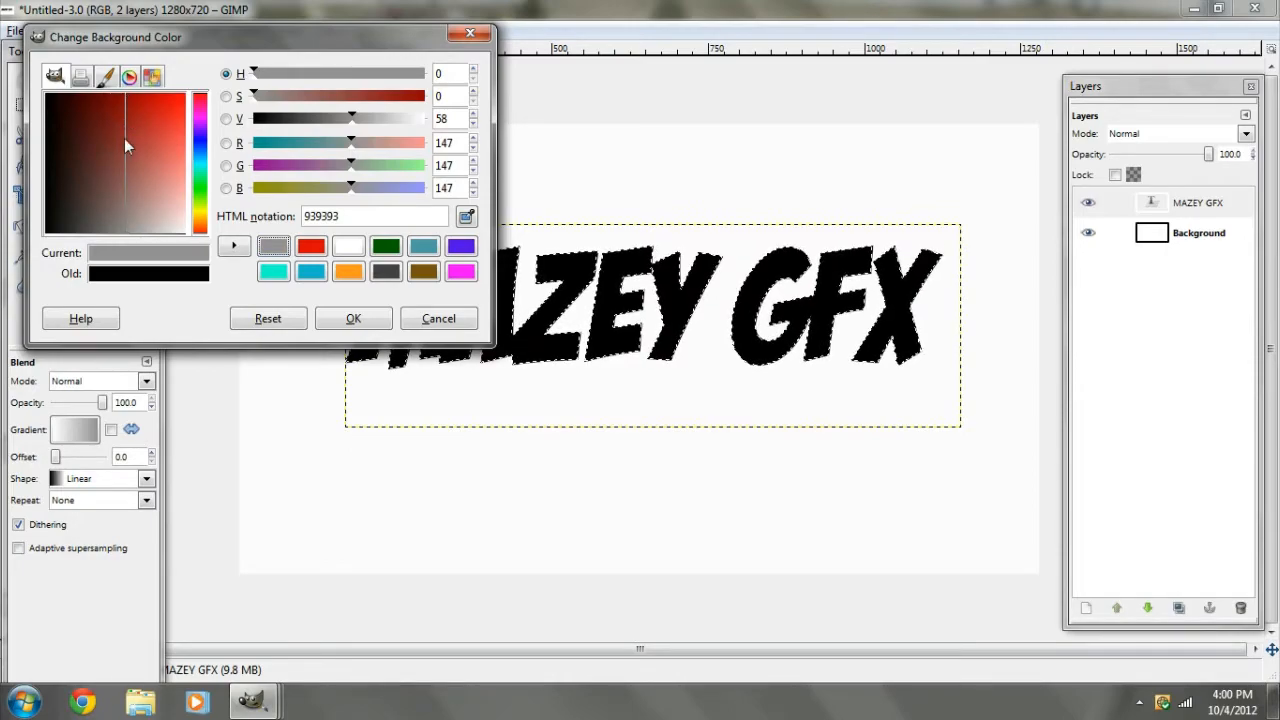
left_click(439, 318)
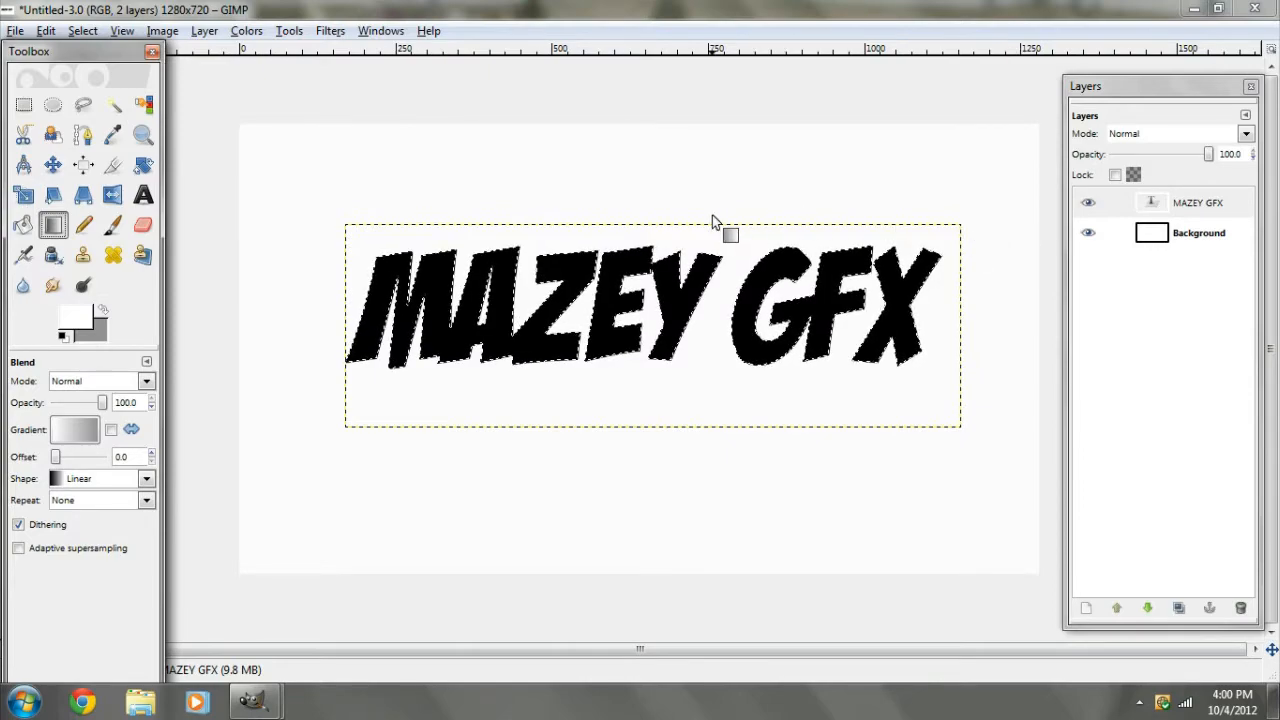
left_click_drag(668, 205, 668, 455)
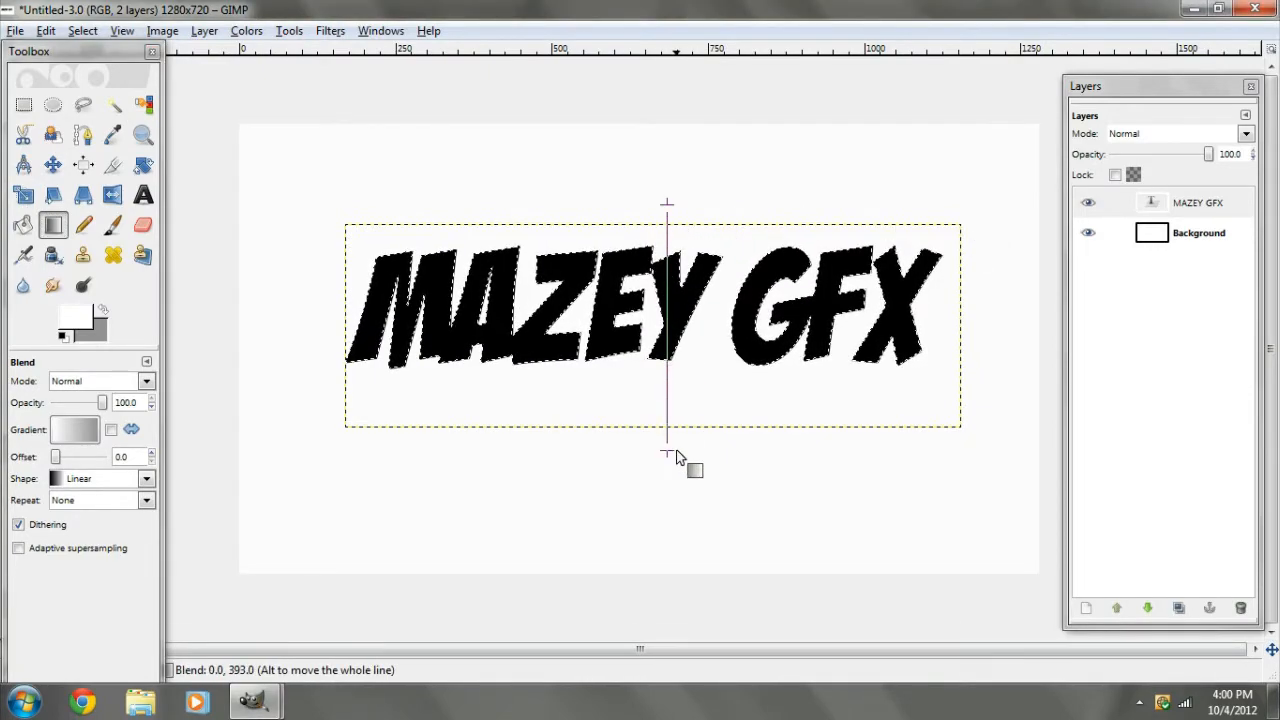
left_click_drag(668, 200, 668, 455)
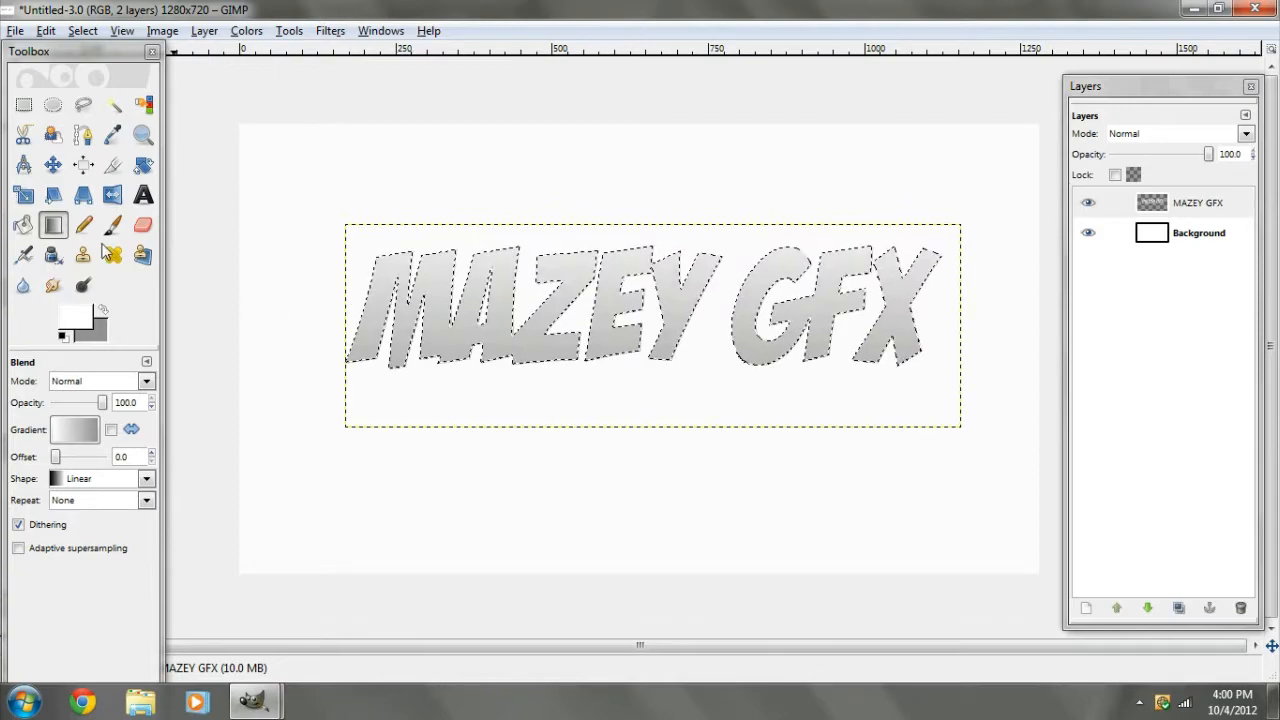
left_click(23, 224)
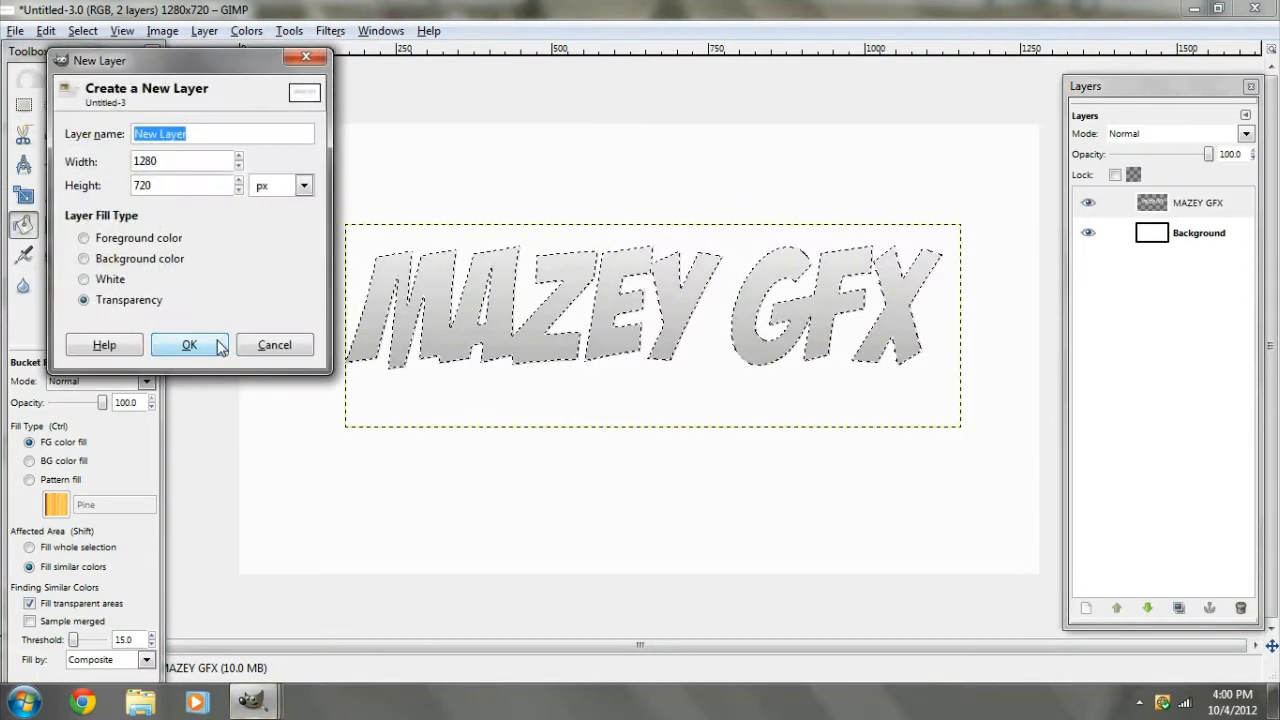
Add a transparent full-canvas layer and move it below the MAZEY GFX text layer.
left_click(189, 344)
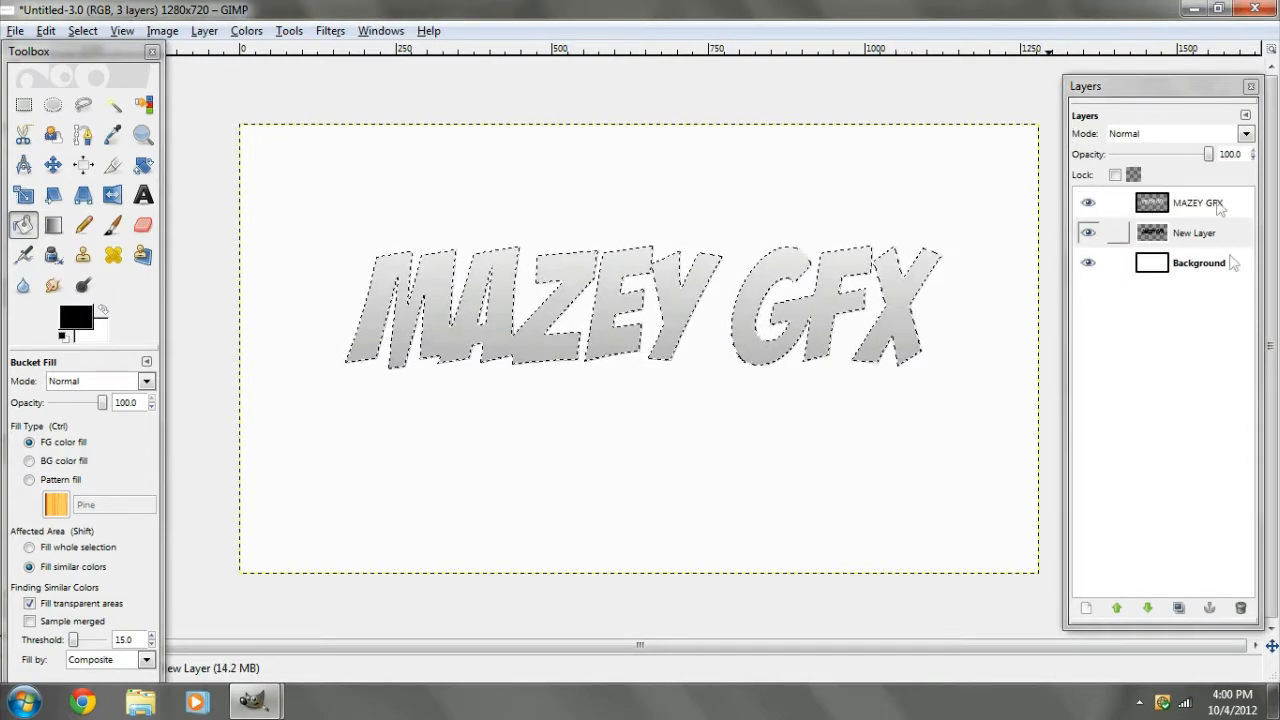
left_click(1194, 232)
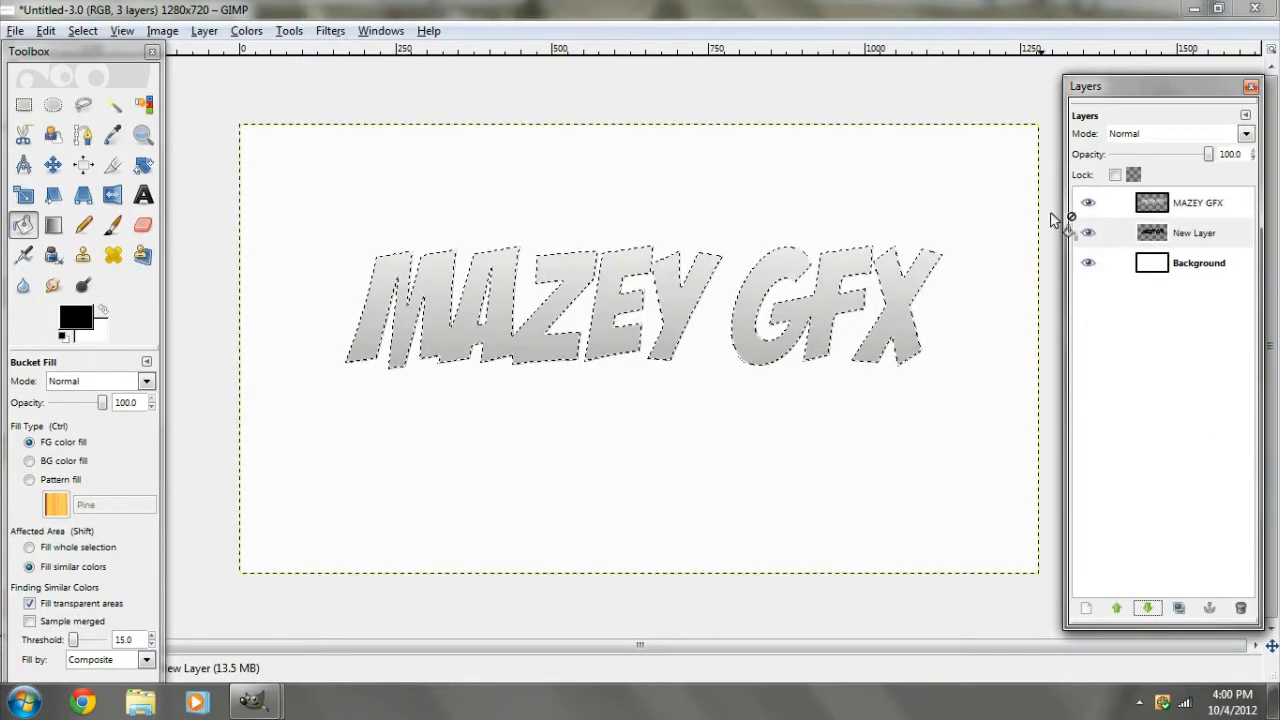
Apply the Alien Glow logo filter with glow size 150 and black glow colour.
left_click(330, 30)
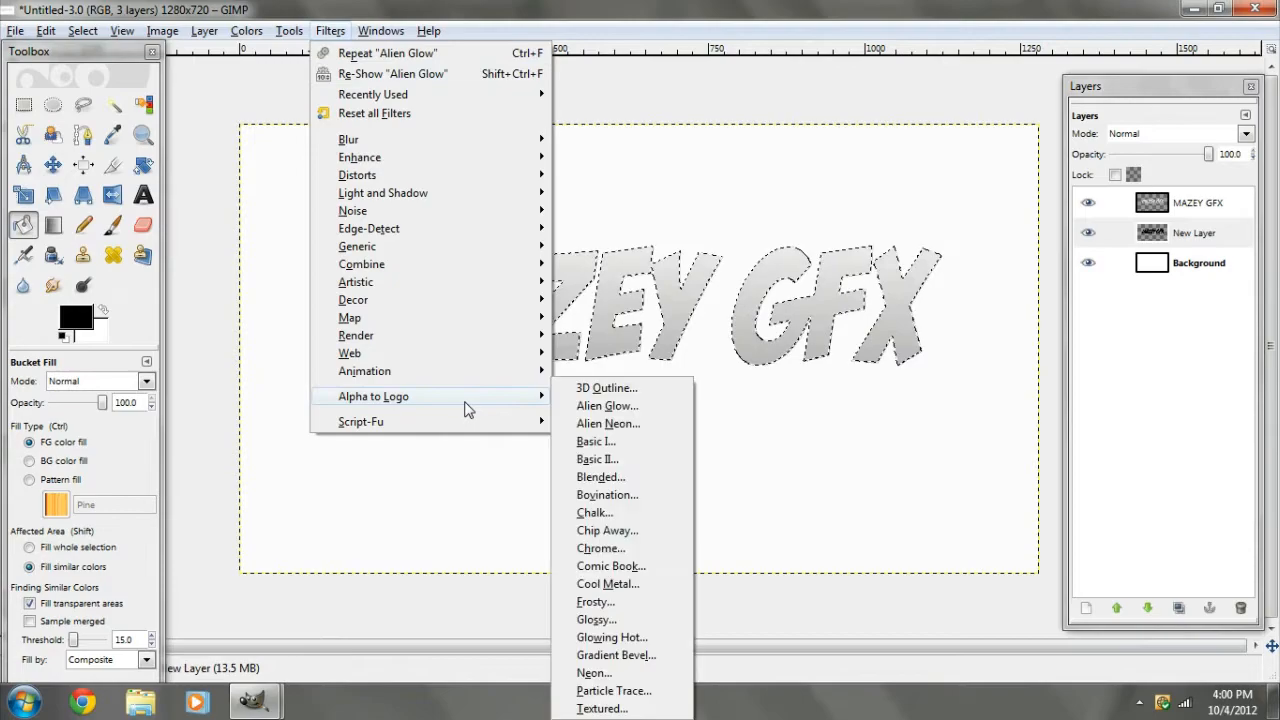
left_click(607, 405)
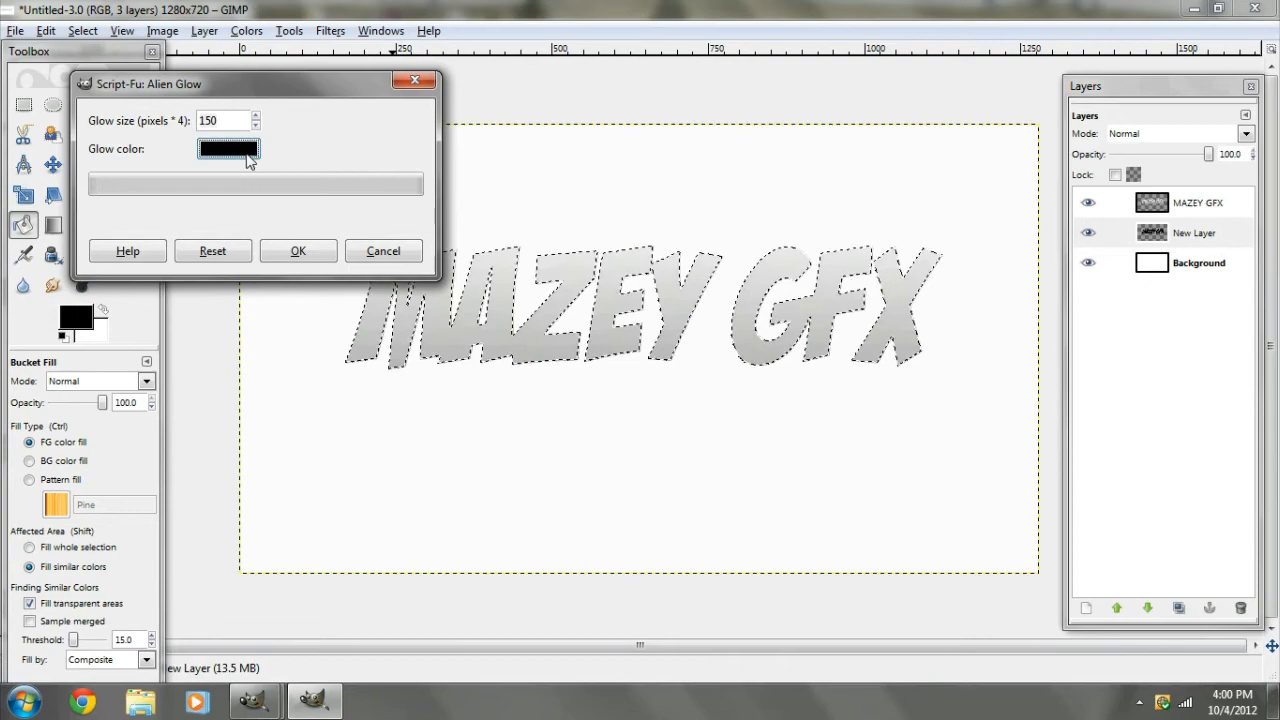
left_click(228, 148)
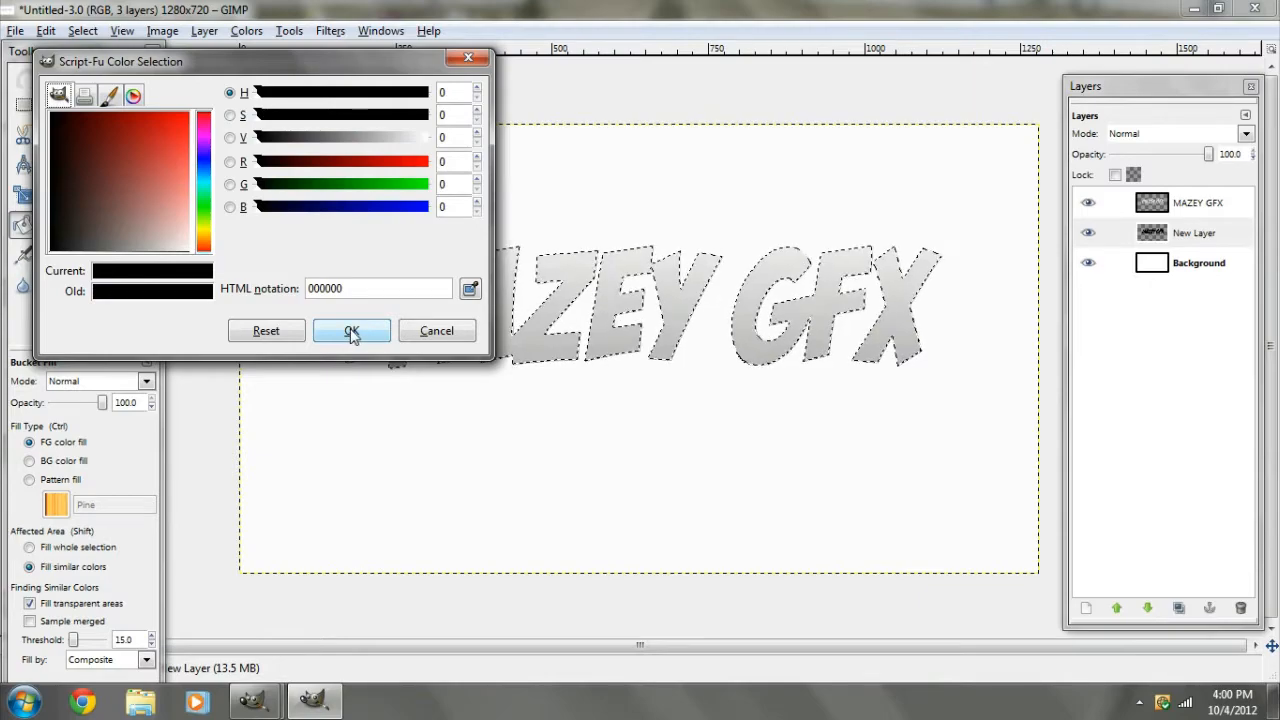
left_click(351, 330)
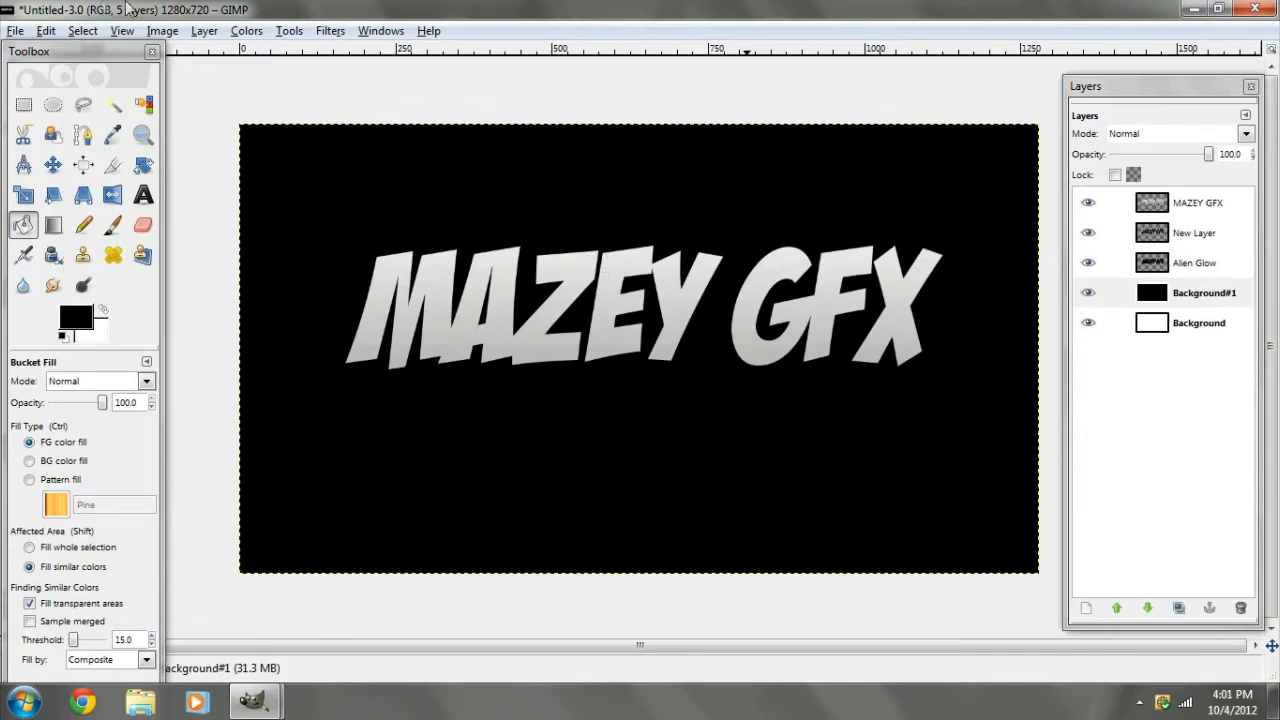
Delete the black Background#1 layer and toggle layer visibility to compare the glow.
left_click(1088, 292)
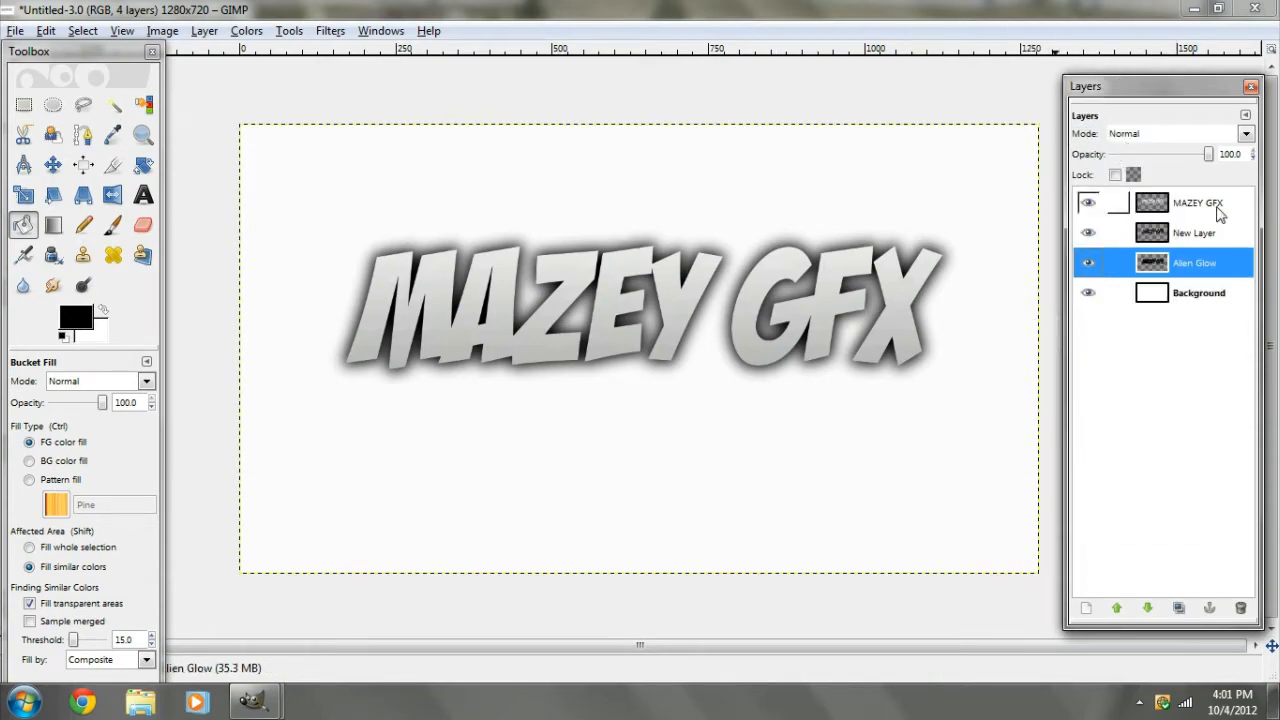
left_click(1193, 232)
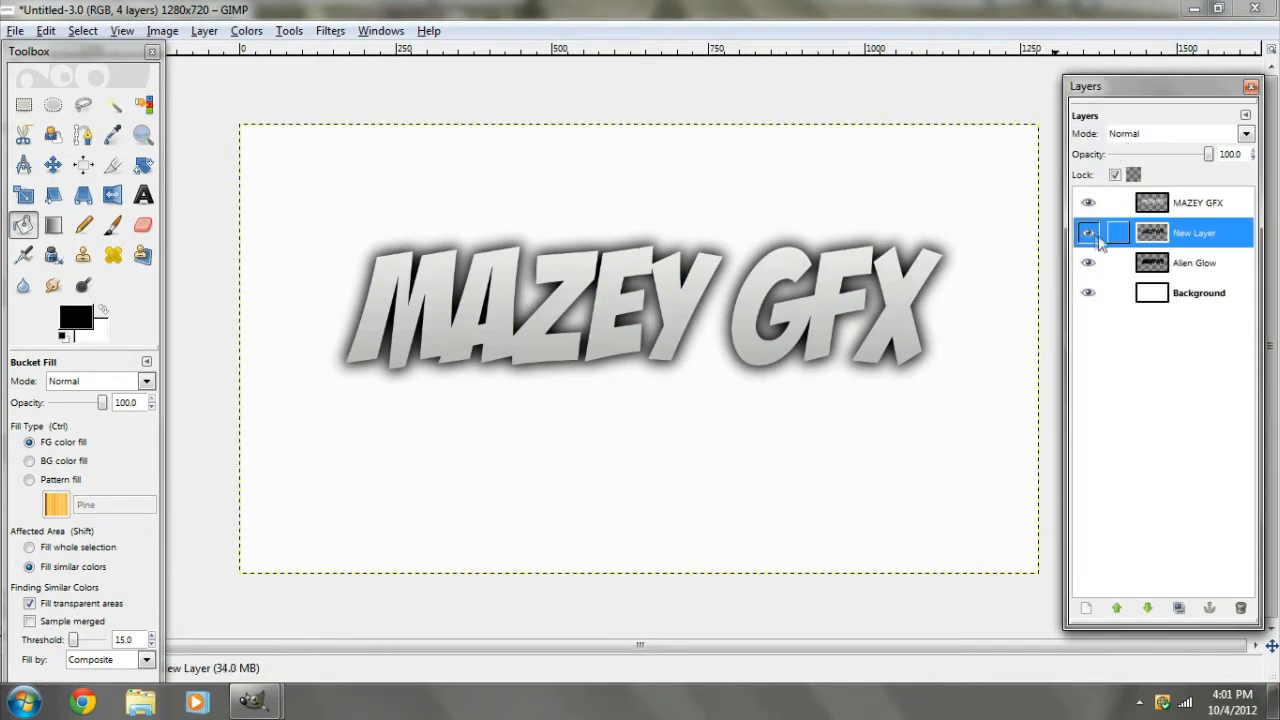
left_click(1088, 202)
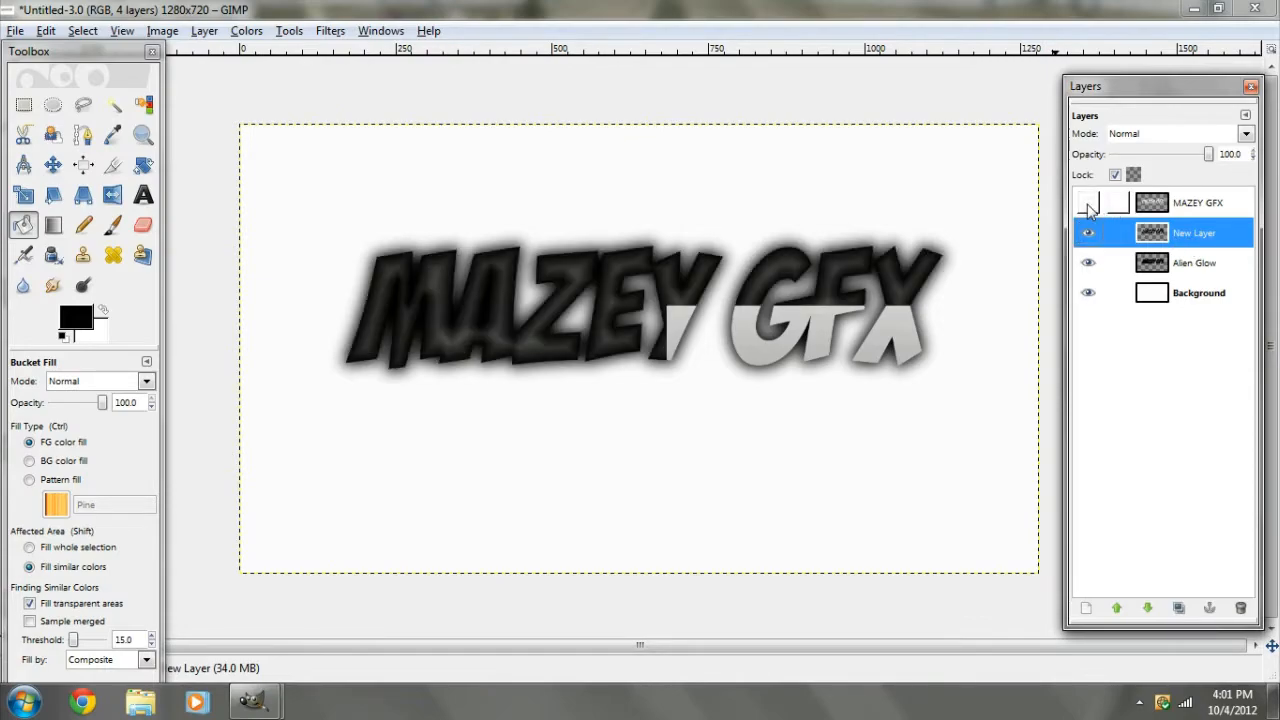
left_click(1088, 202)
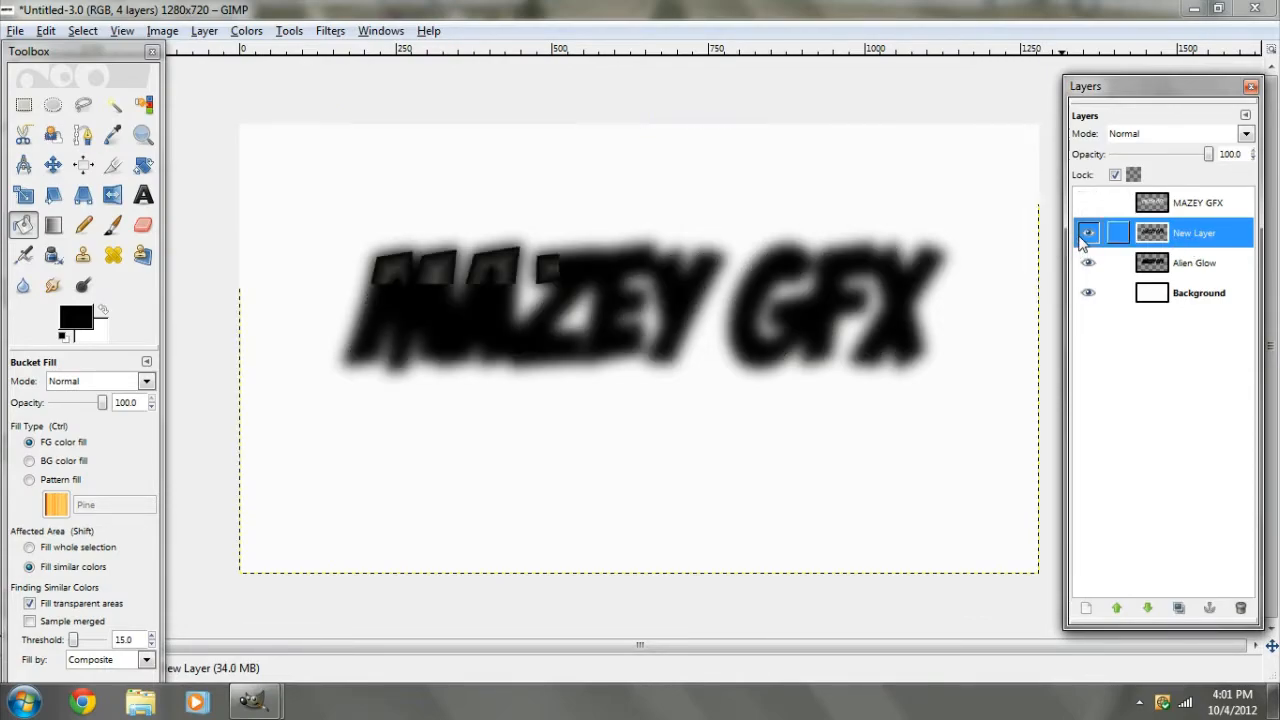
left_click(1088, 202)
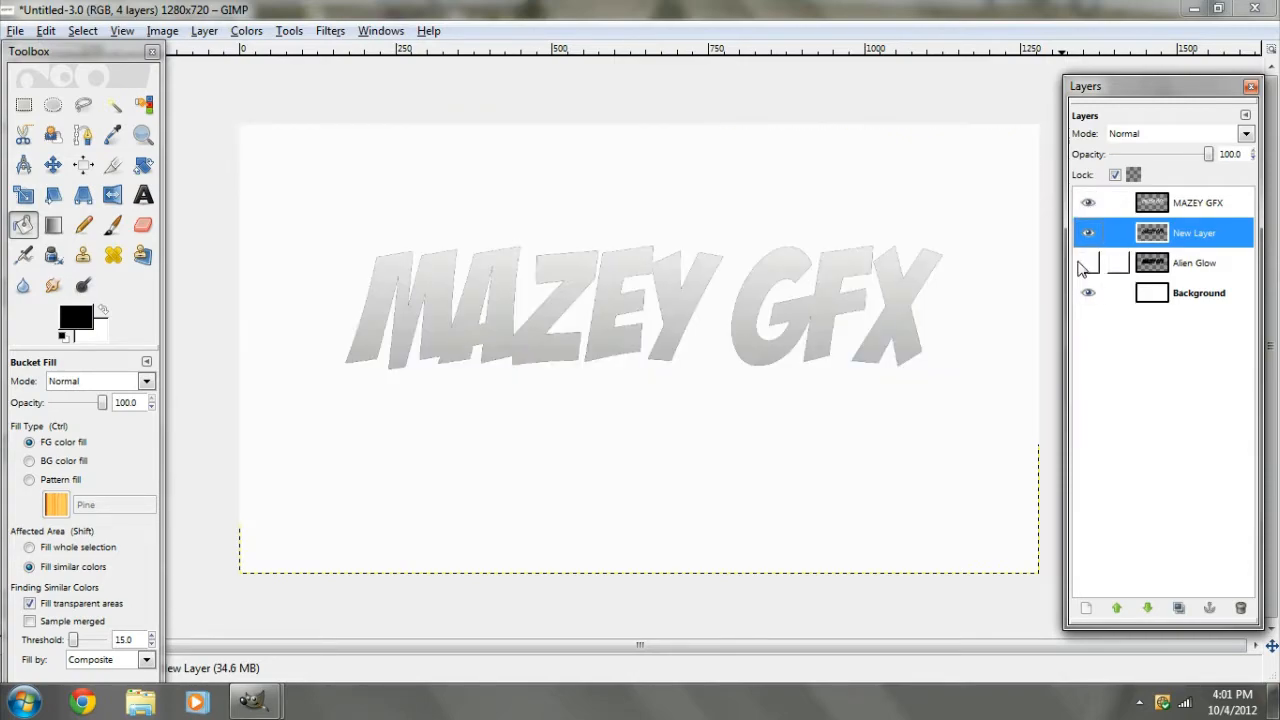
Lower the Alien Glow layer's opacity to about 80%.
left_click(1088, 262)
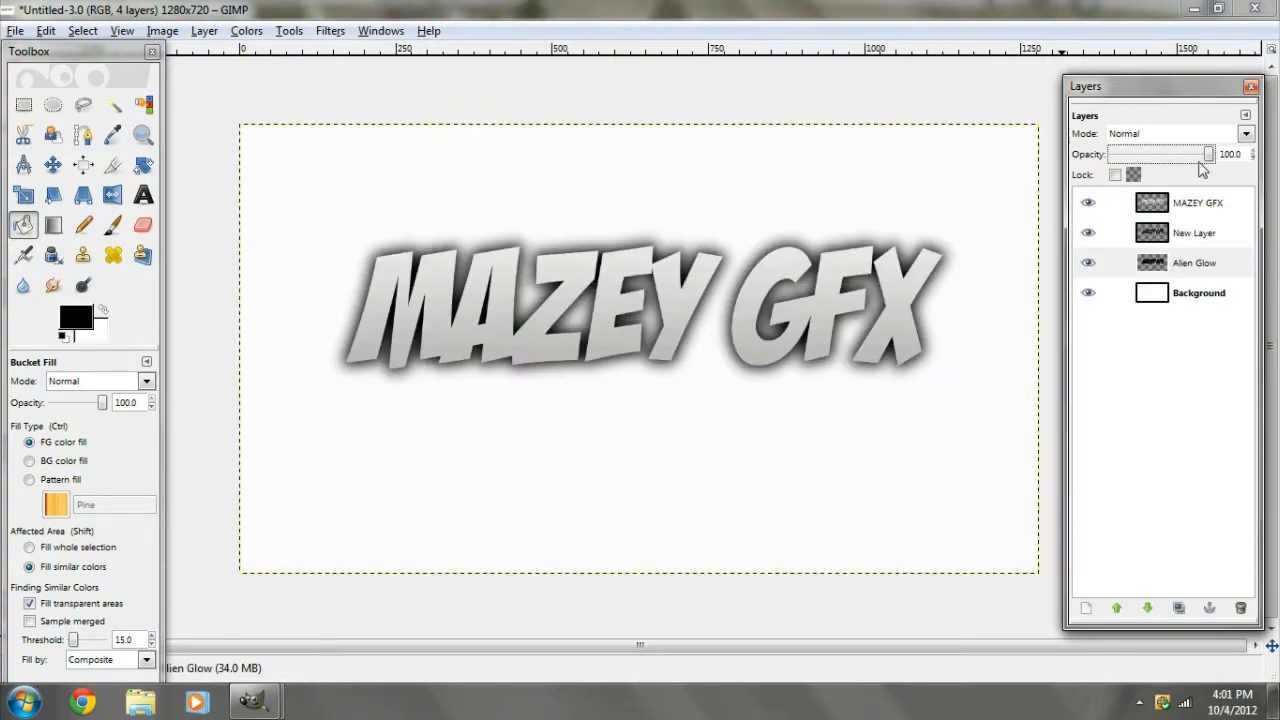
left_click_drag(1210, 154, 1190, 154)
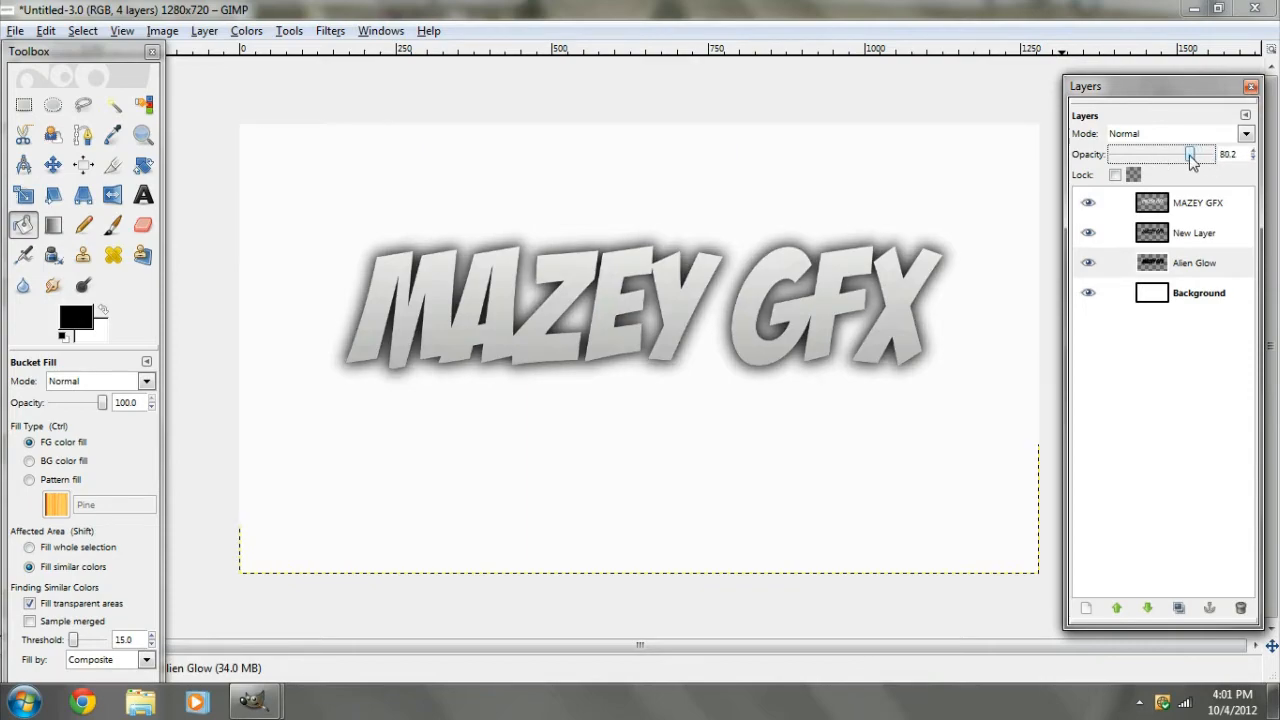
left_click_drag(1190, 154, 1187, 154)
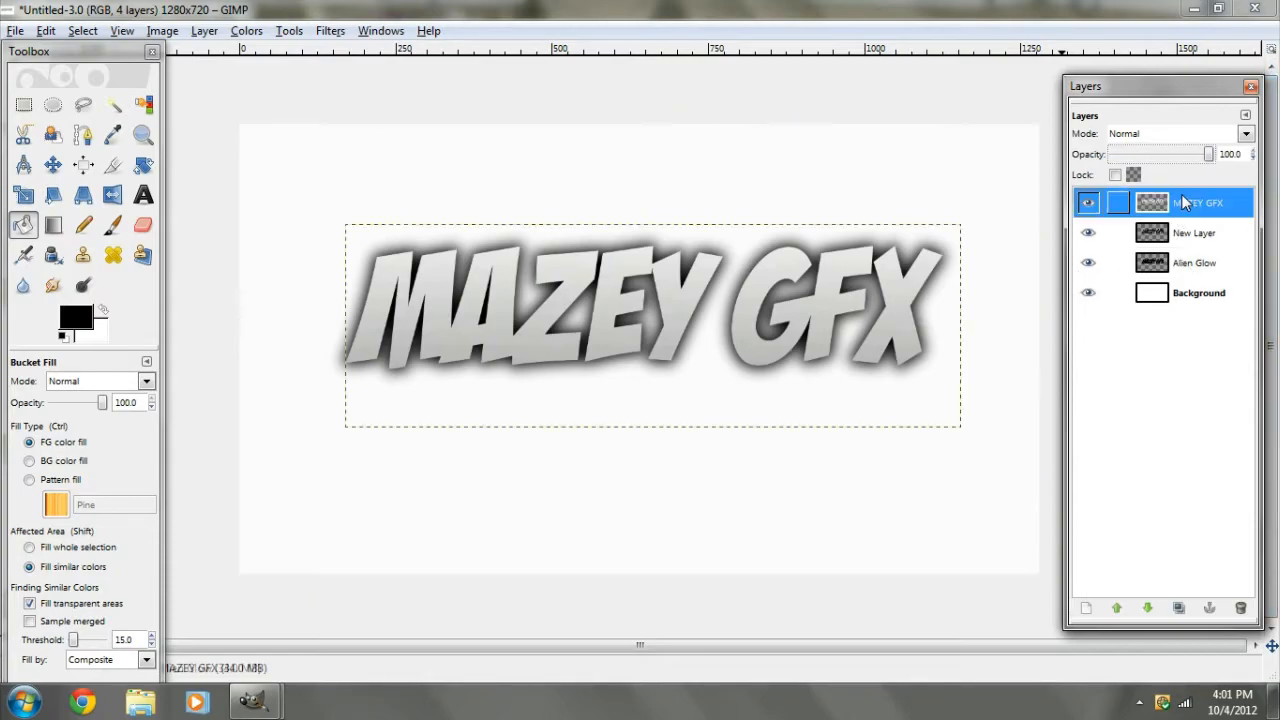
Merge New Layer down into the glow, nudge it left, and select Background.
right_click(1205, 202)
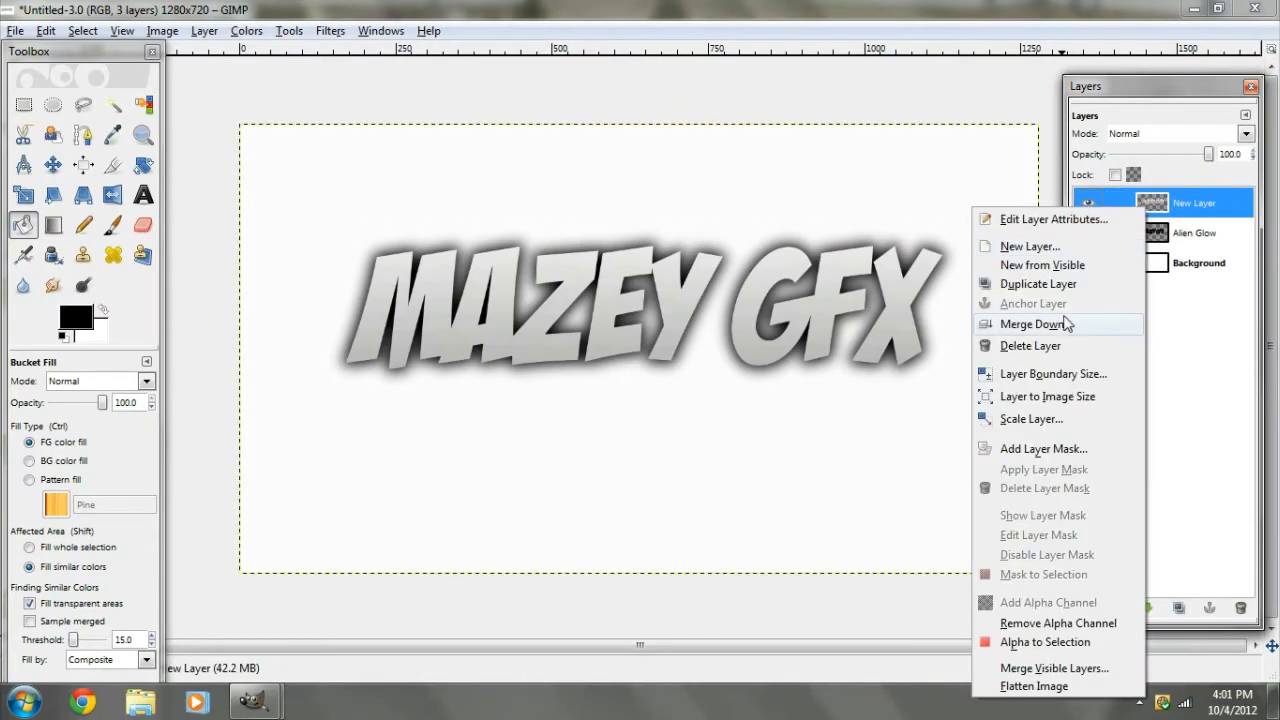
left_click(1030, 323)
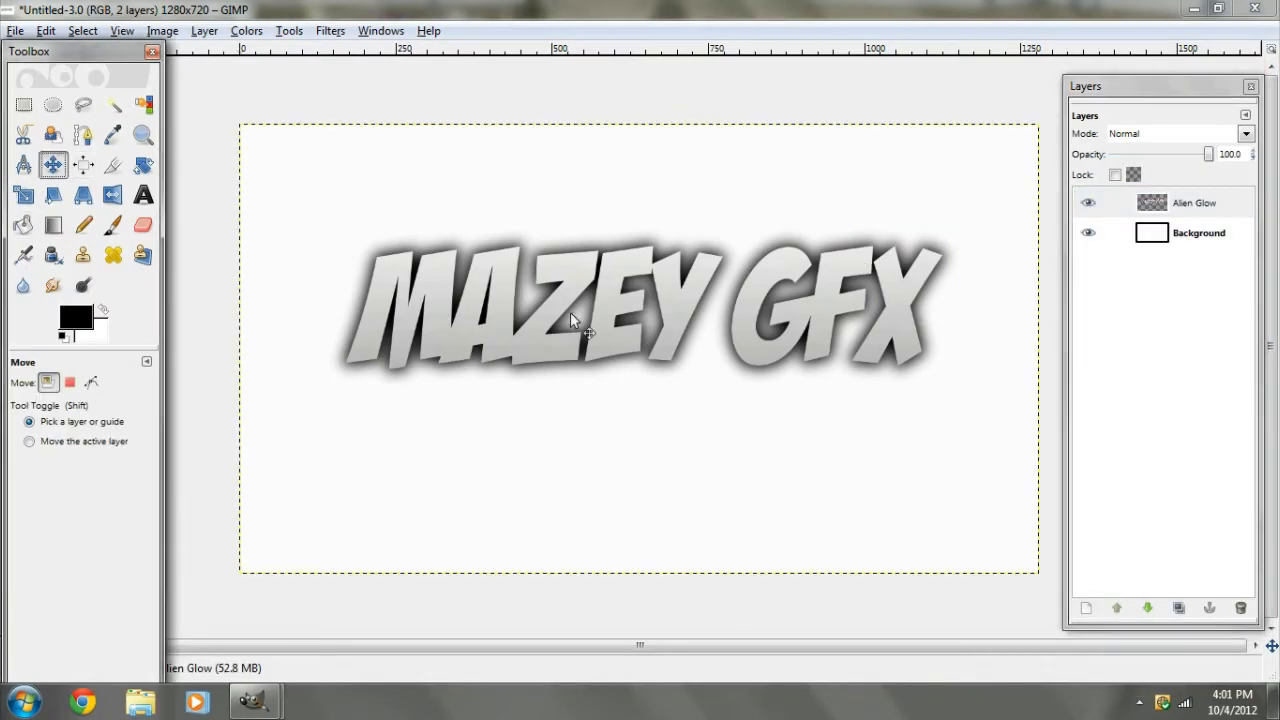
left_click_drag(585, 320, 570, 300)
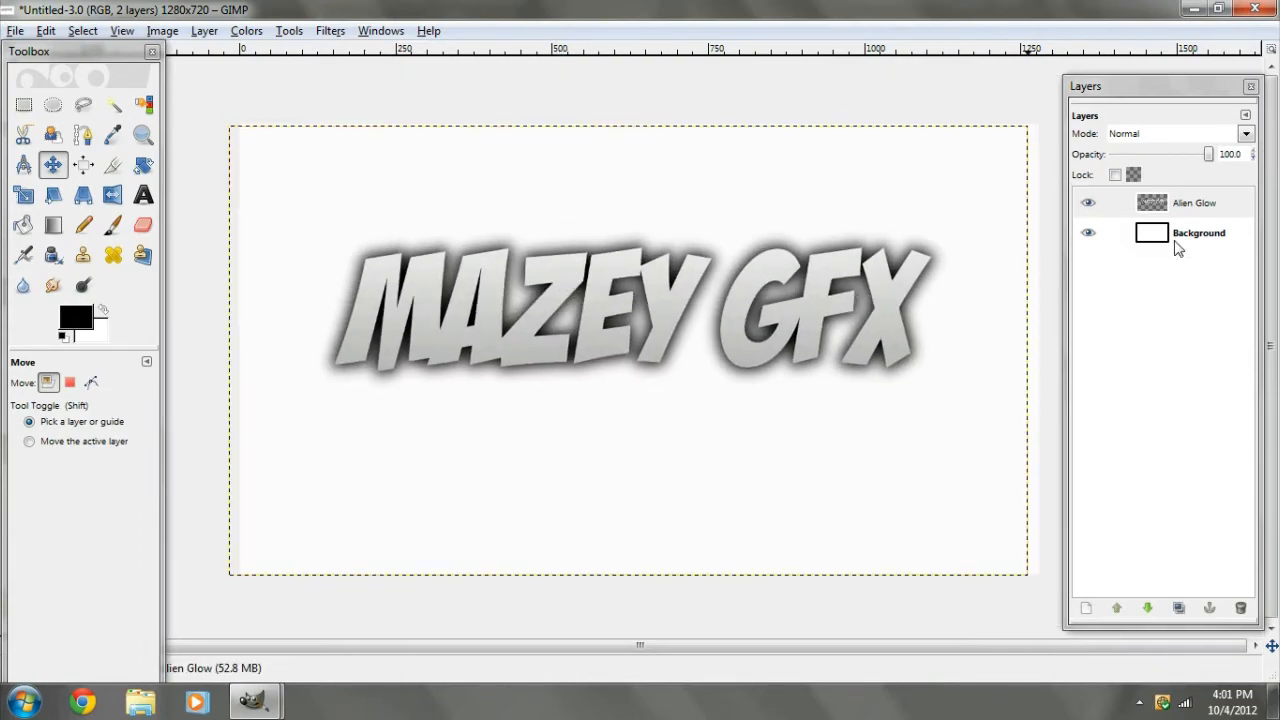
left_click(1198, 232)
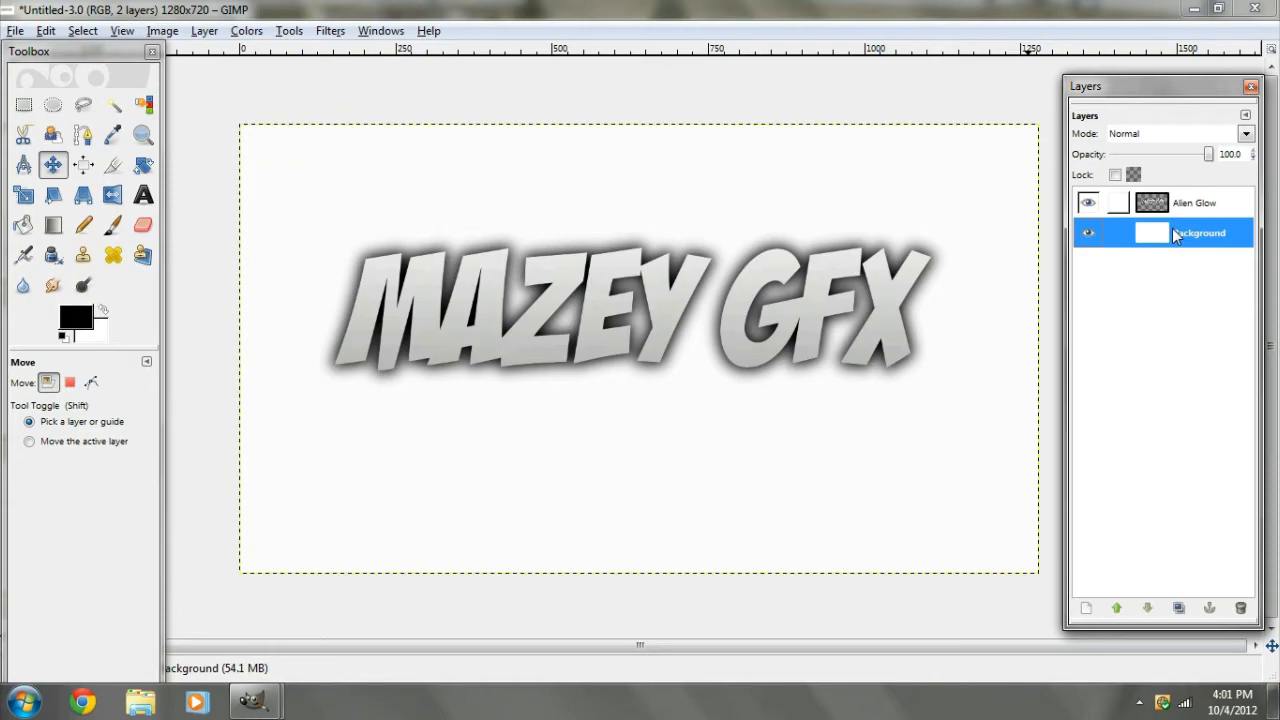